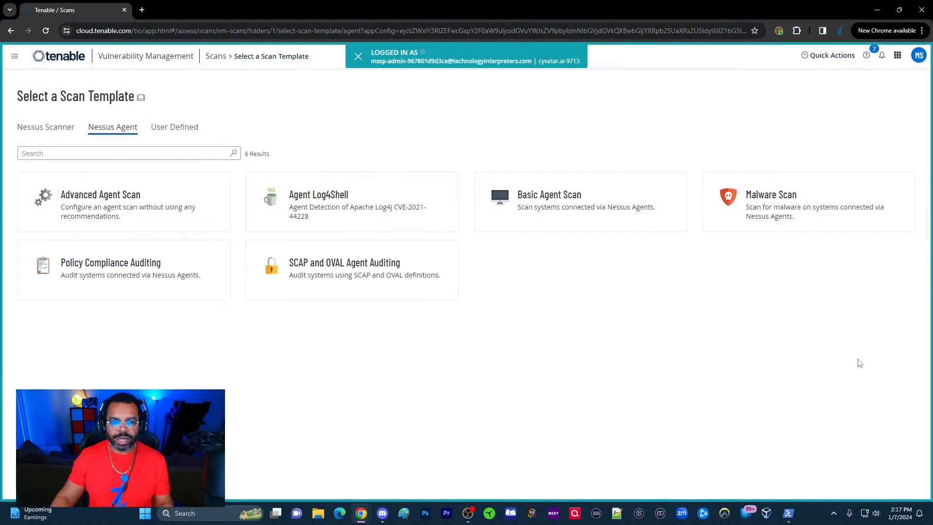
# - Leave the template picker and return to the Scans list through the dashboard menu
pyautogui.click(60, 56)
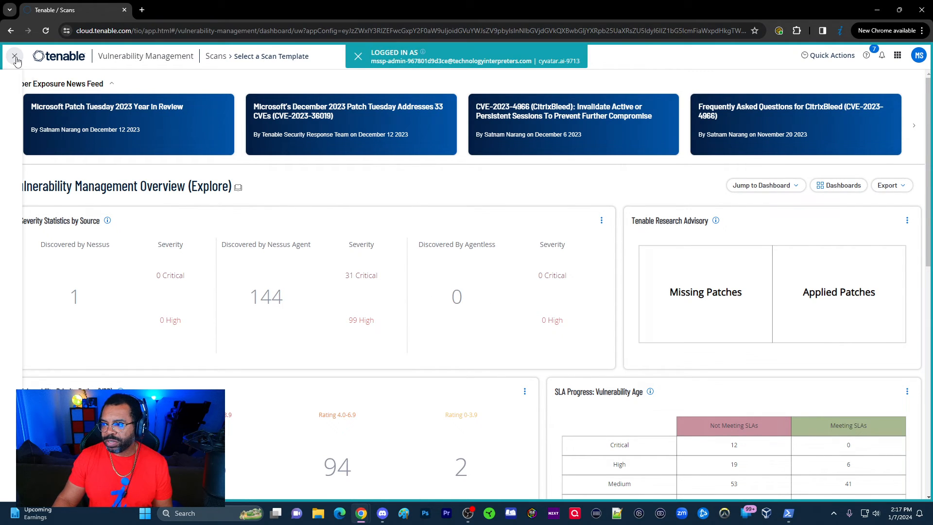
pyautogui.click(15, 56)
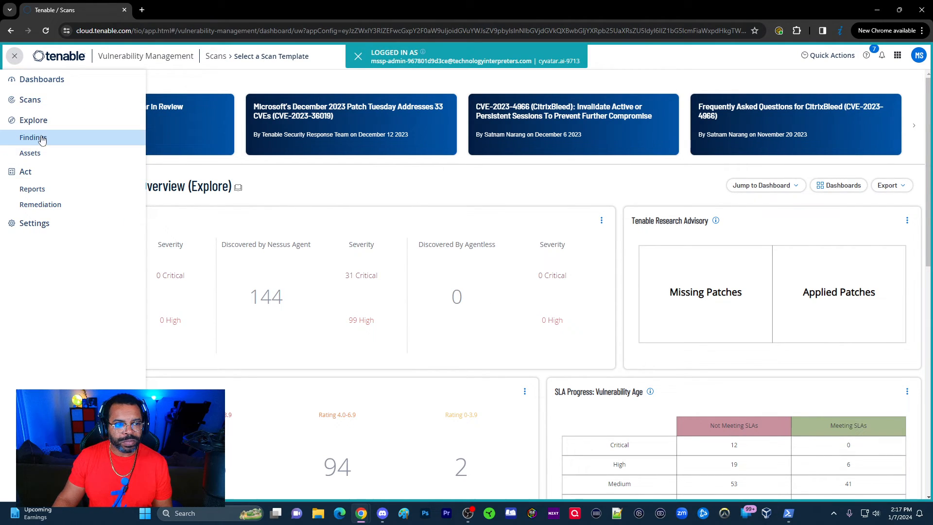
pyautogui.click(30, 100)
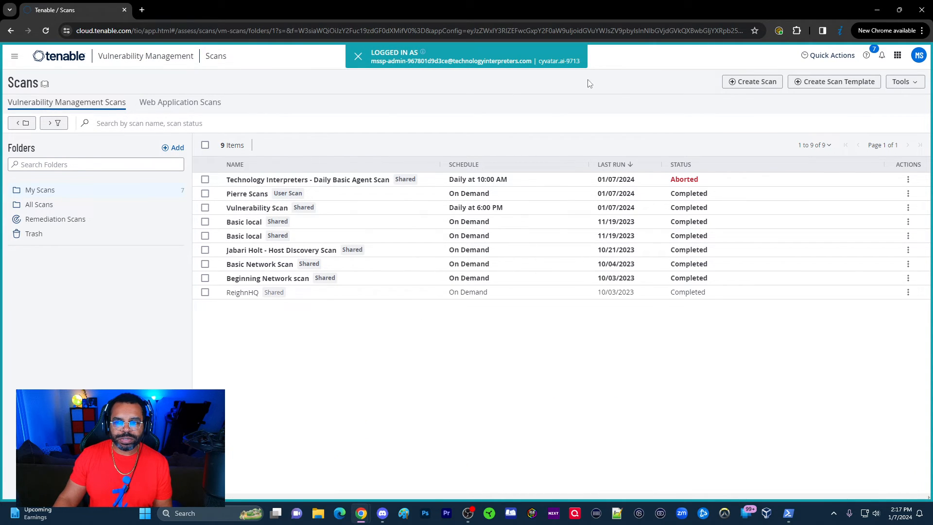
pyautogui.moveTo(753, 81)
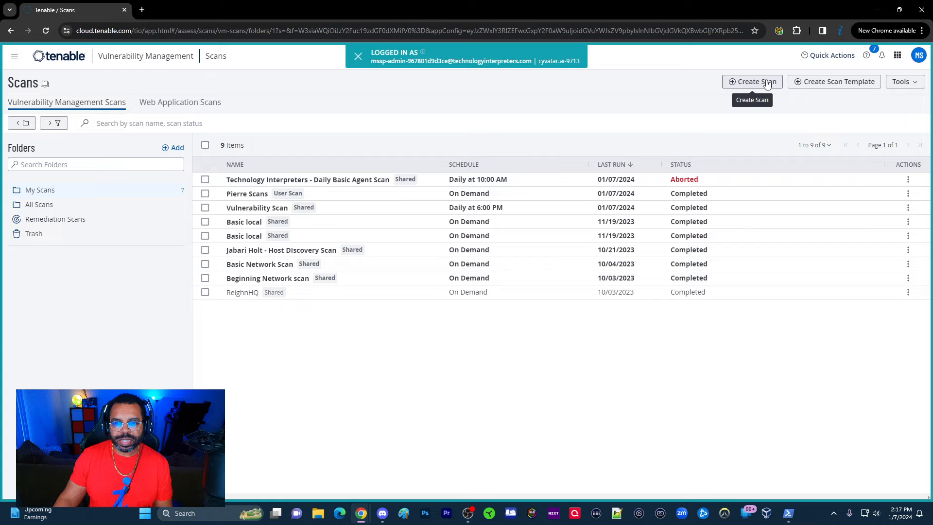
# - Start a new scan and show the six Nessus Agent templates
pyautogui.click(752, 81)
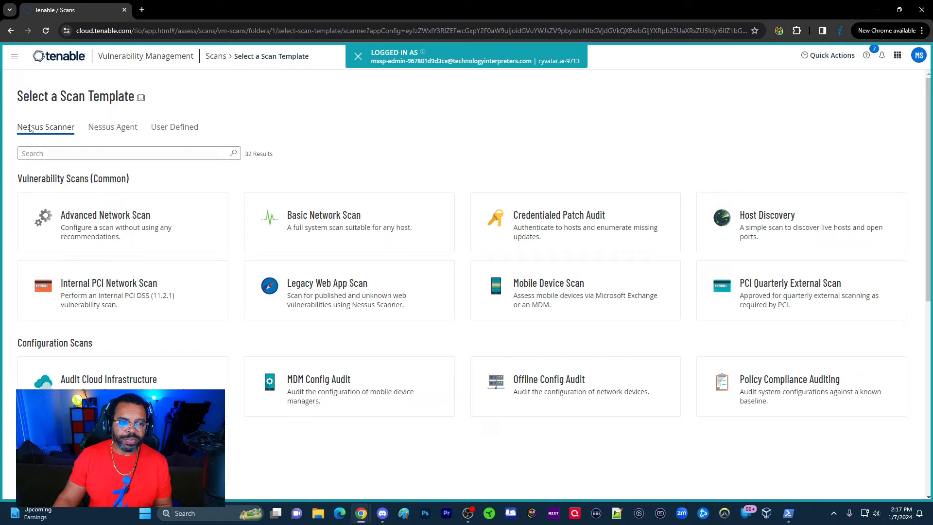
pyautogui.moveTo(69, 138)
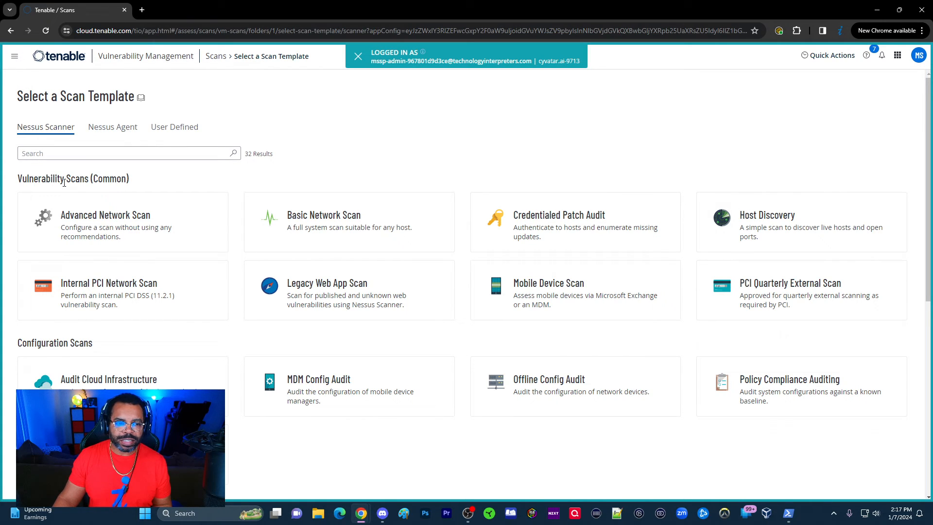
pyautogui.moveTo(575, 323)
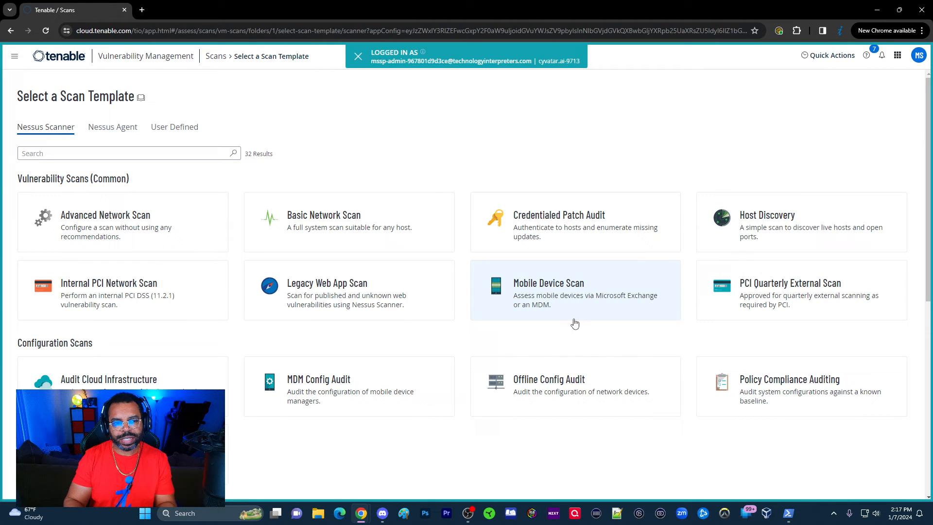
pyautogui.click(112, 127)
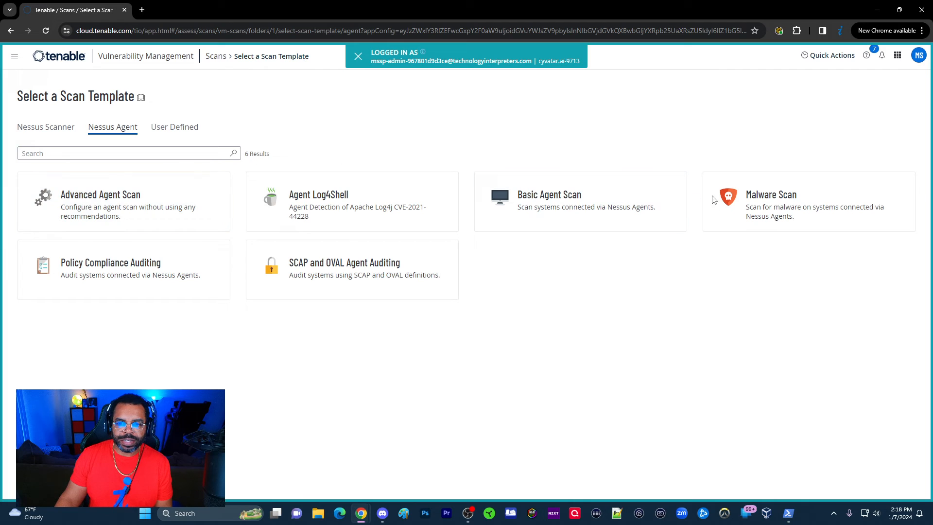
pyautogui.moveTo(567, 203)
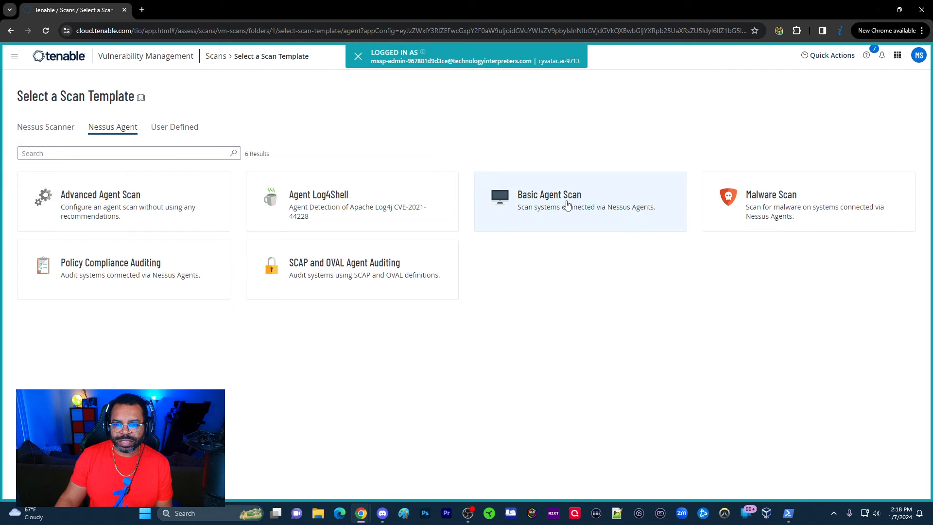
# - Choose Basic Agent Scan, name it 'Basic Agent Scan', and describe it 'Comment'
pyautogui.click(568, 206)
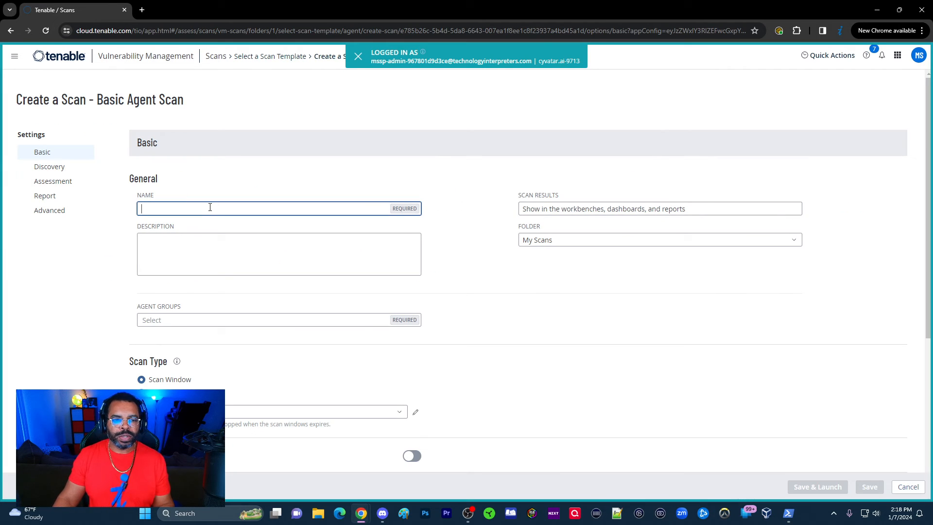
pyautogui.write('Basic Agent Scan')
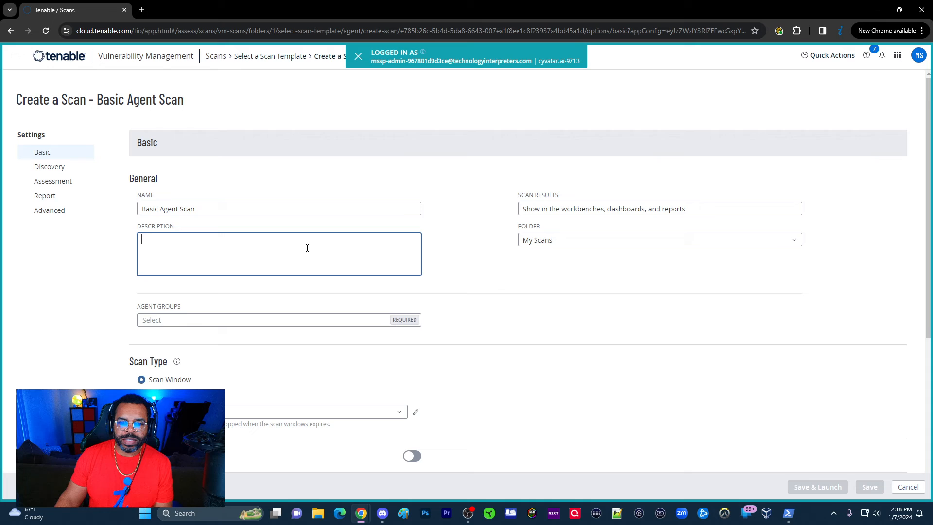
pyautogui.write('Comment')
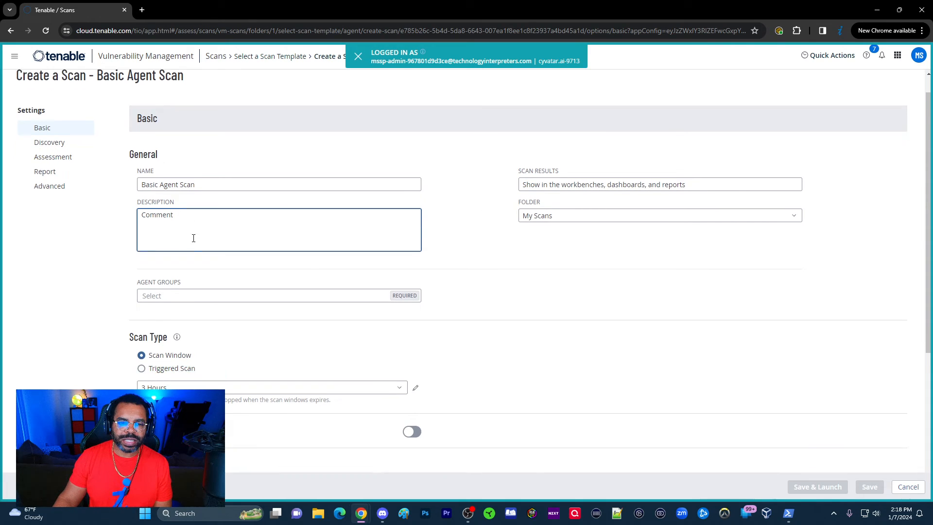
pyautogui.scroll(-3)
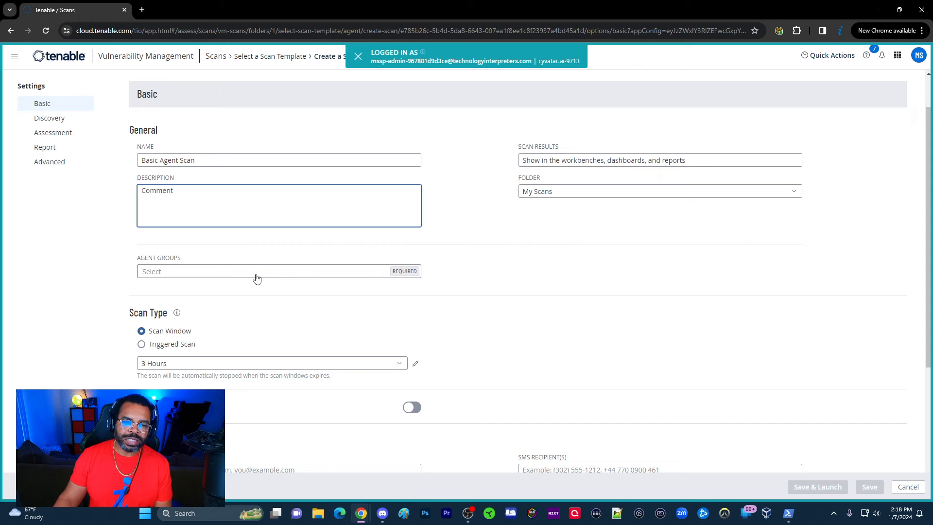
pyautogui.click(258, 272)
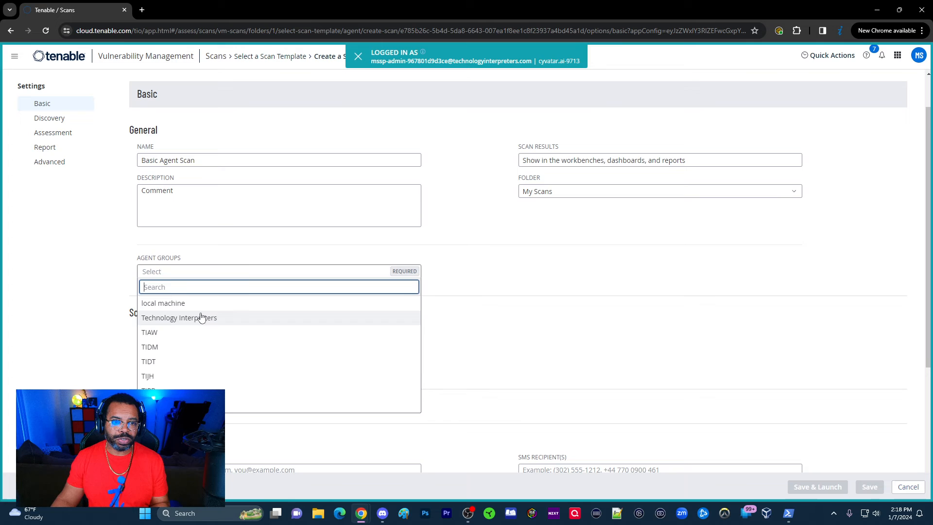
# - Assign the Technology Interpreters agent group and review the Scan Type and Schedule options
pyautogui.click(179, 317)
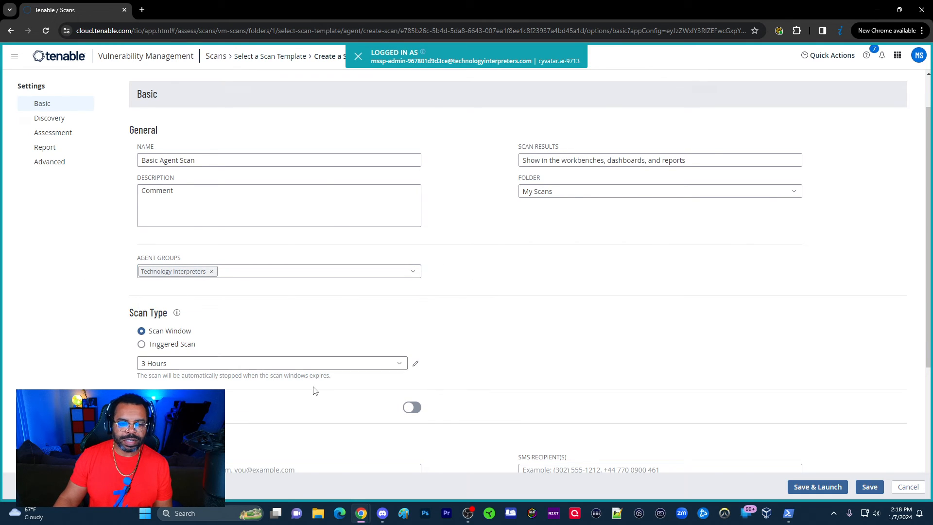
pyautogui.scroll(-3)
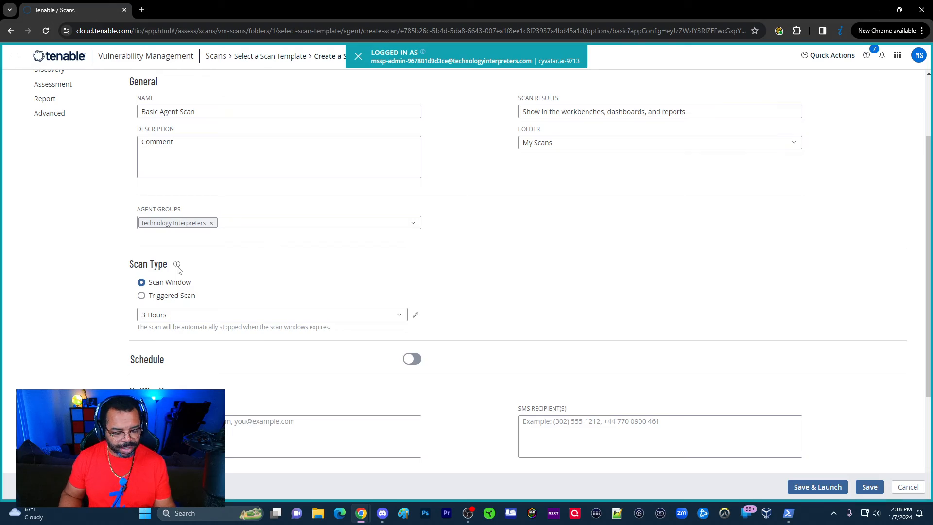
pyautogui.scroll(-3)
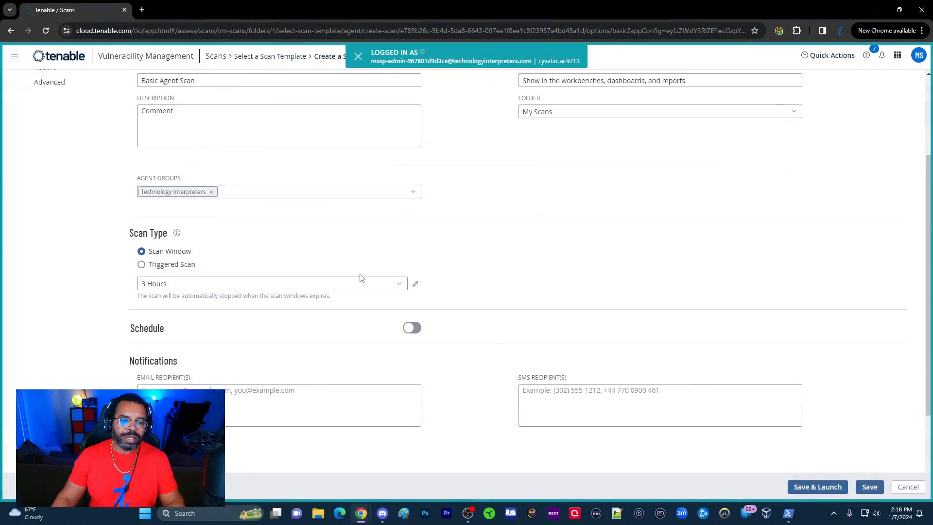
pyautogui.scroll(-3)
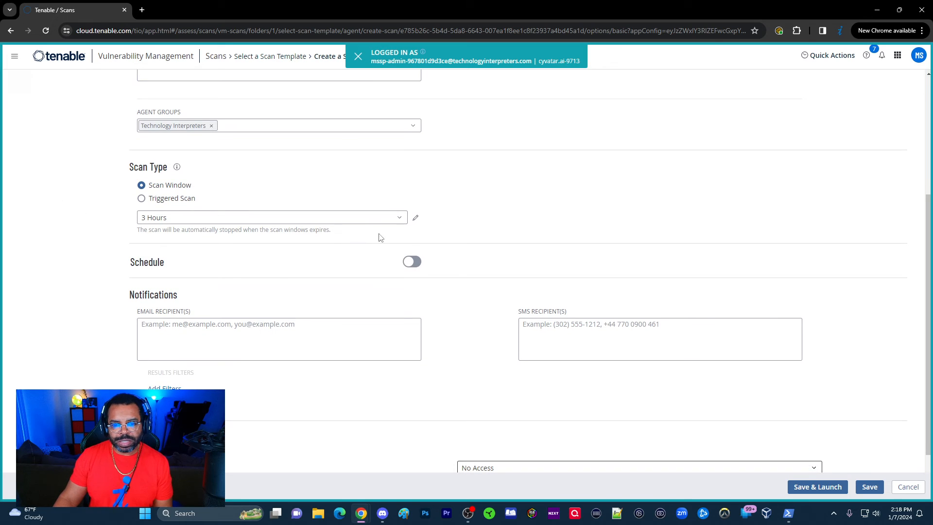
pyautogui.scroll(-3)
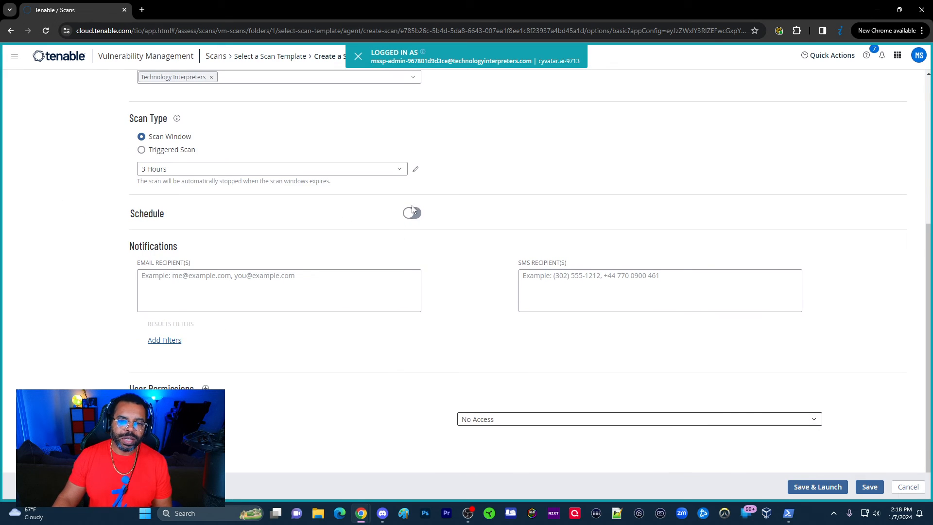
# - Enable scheduling, which defaults to once on January 7, 2024 at 2:30 PM
pyautogui.click(412, 213)
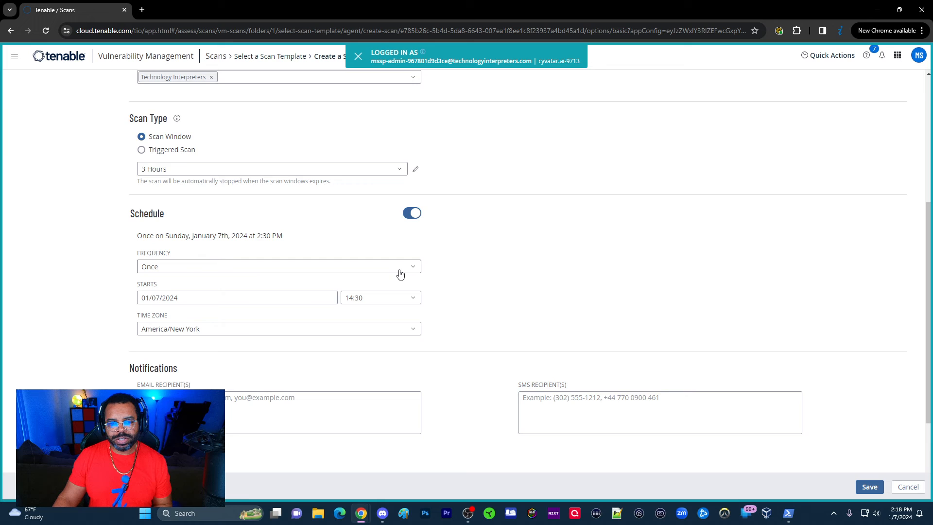
pyautogui.moveTo(401, 273)
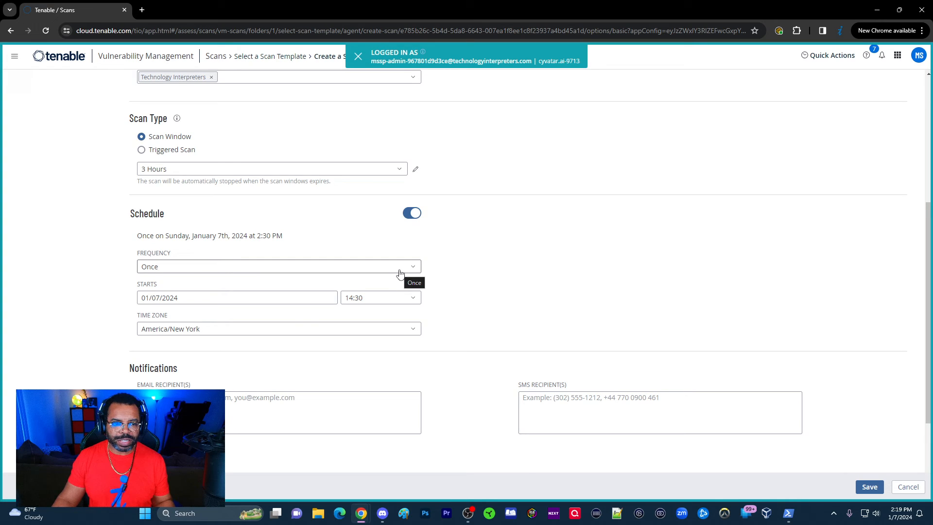
pyautogui.scroll(-3)
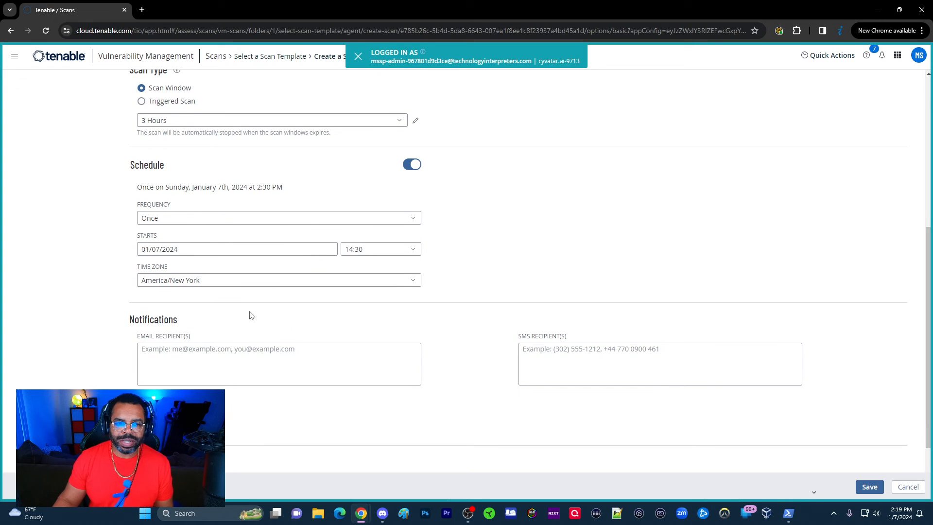
pyautogui.moveTo(304, 234)
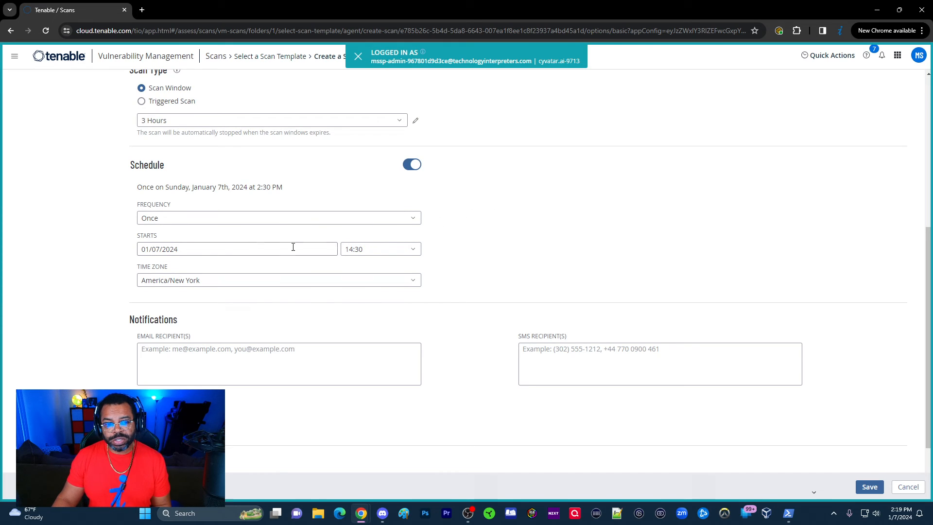
pyautogui.moveTo(305, 178)
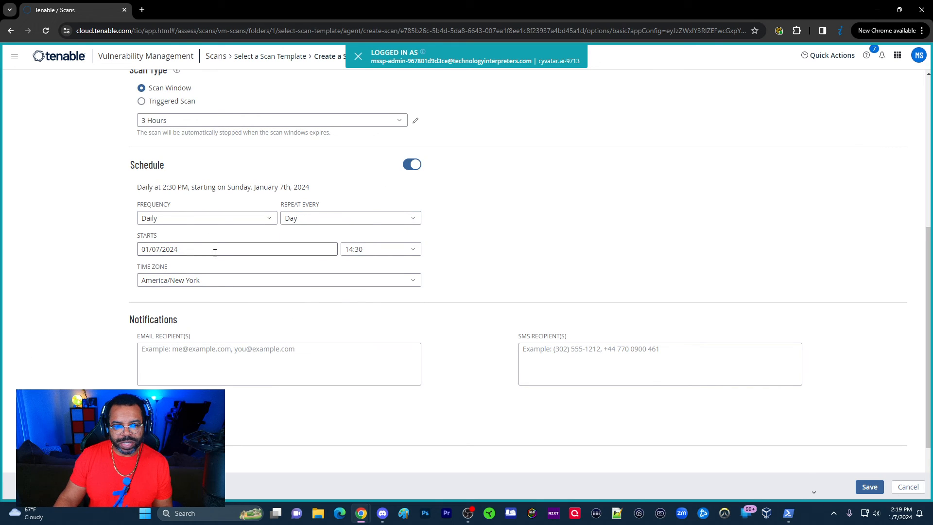
# - Change the scheduled start time to 10:00
pyautogui.click(380, 249)
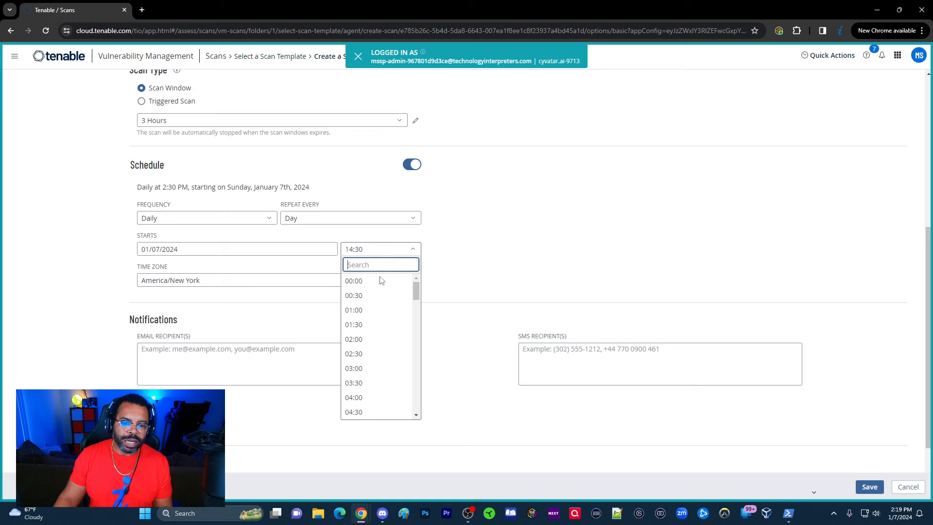
pyautogui.scroll(-3)
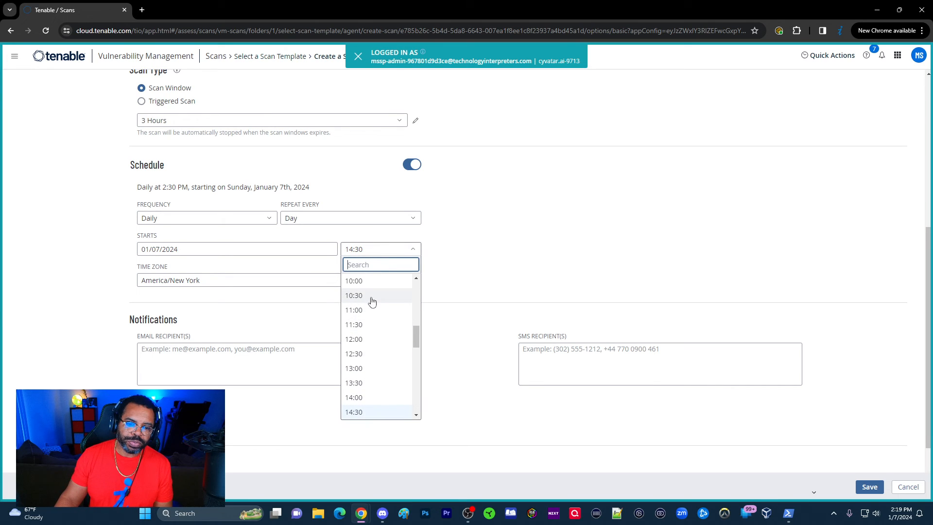
pyautogui.click(353, 280)
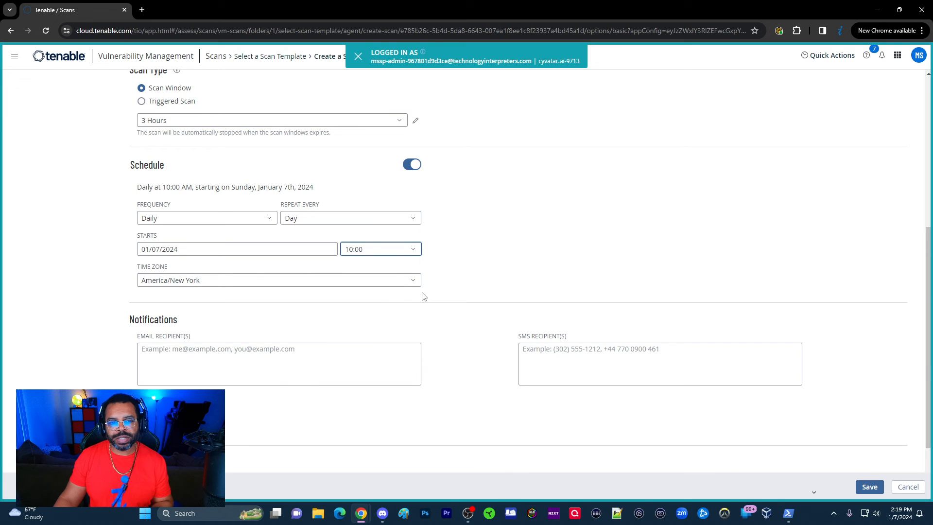
pyautogui.moveTo(373, 304)
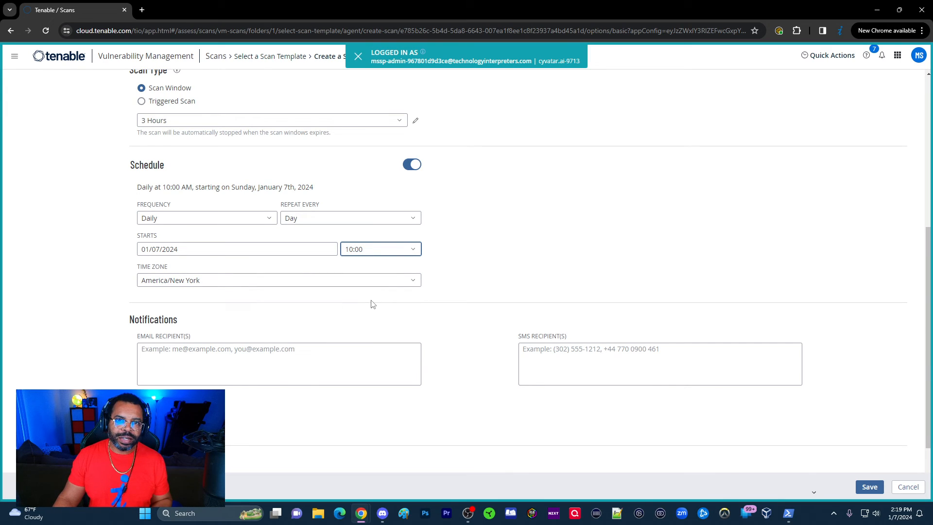
pyautogui.moveTo(384, 281)
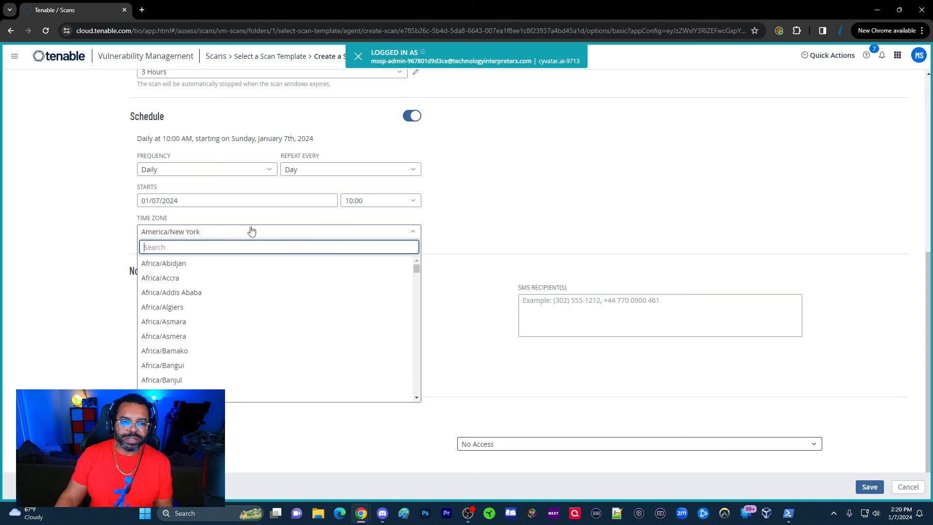
pyautogui.click(270, 232)
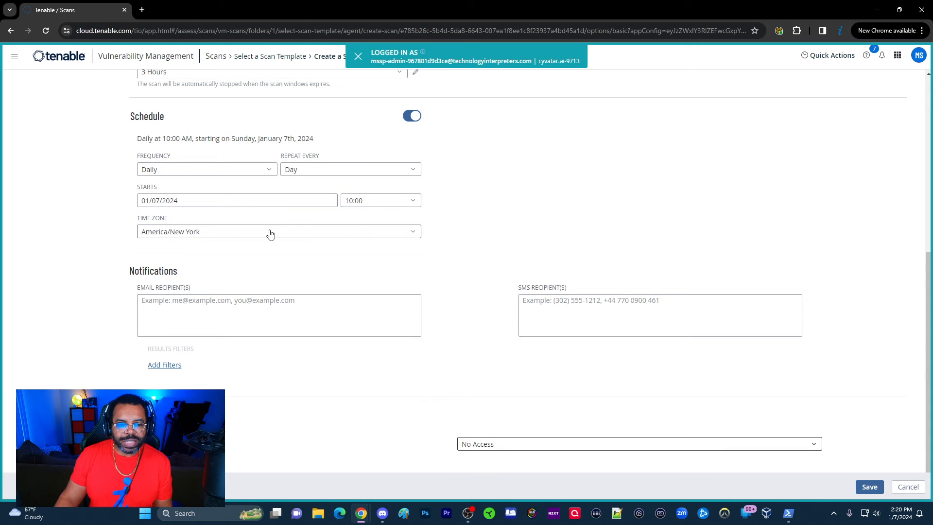
pyautogui.scroll(-3)
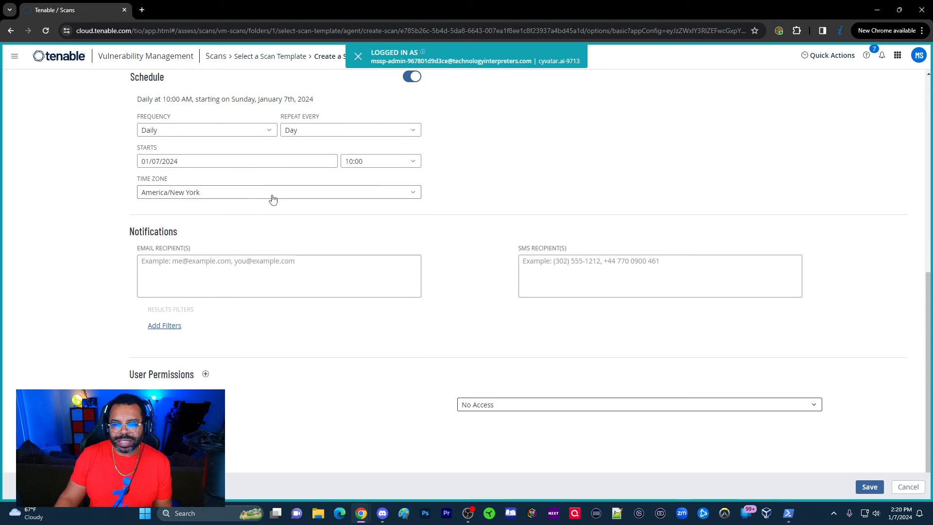
pyautogui.moveTo(260, 197)
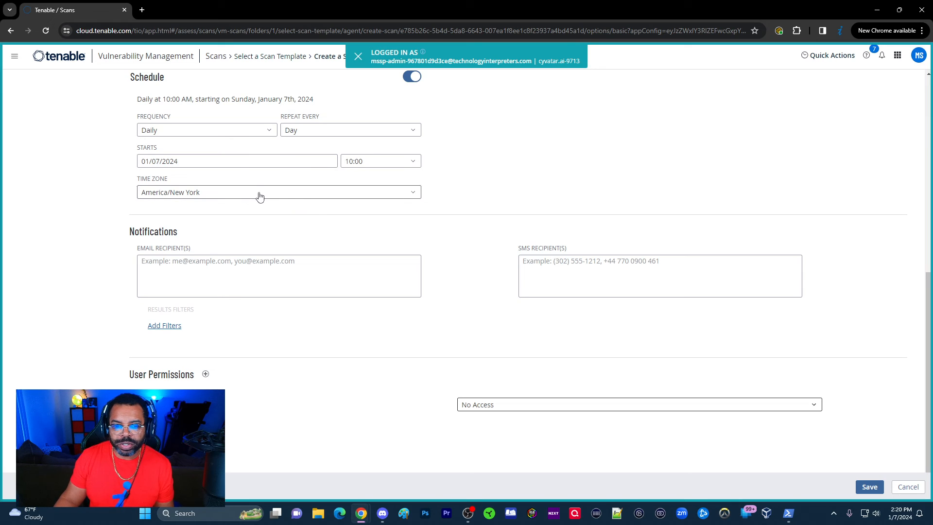
pyautogui.moveTo(260, 197)
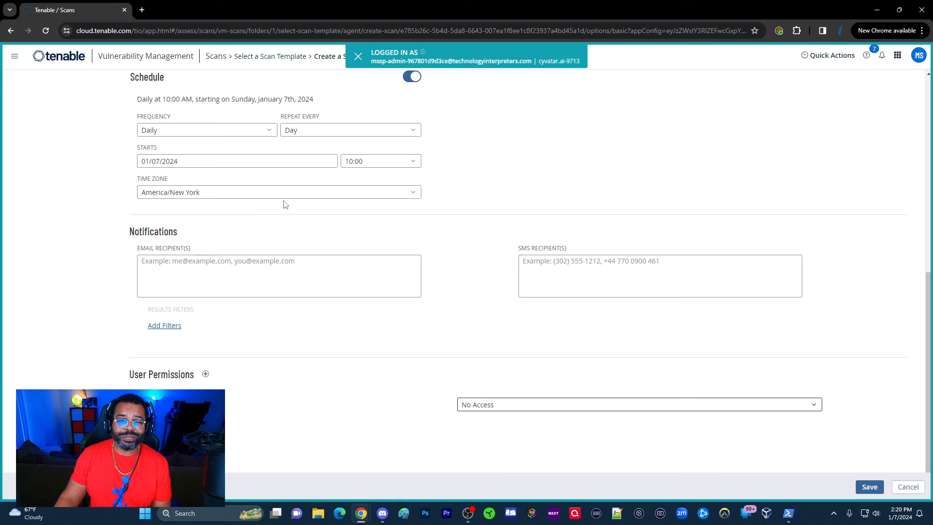
pyautogui.moveTo(306, 192)
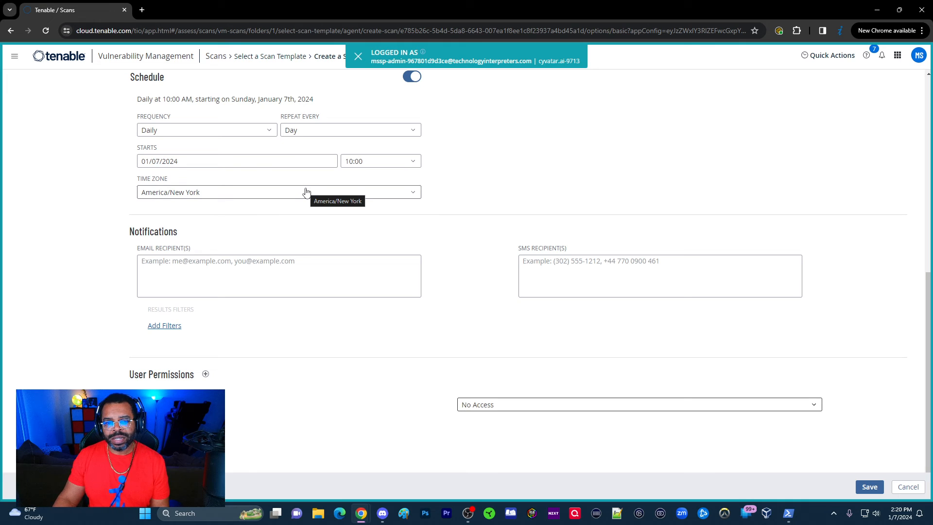
pyautogui.moveTo(273, 202)
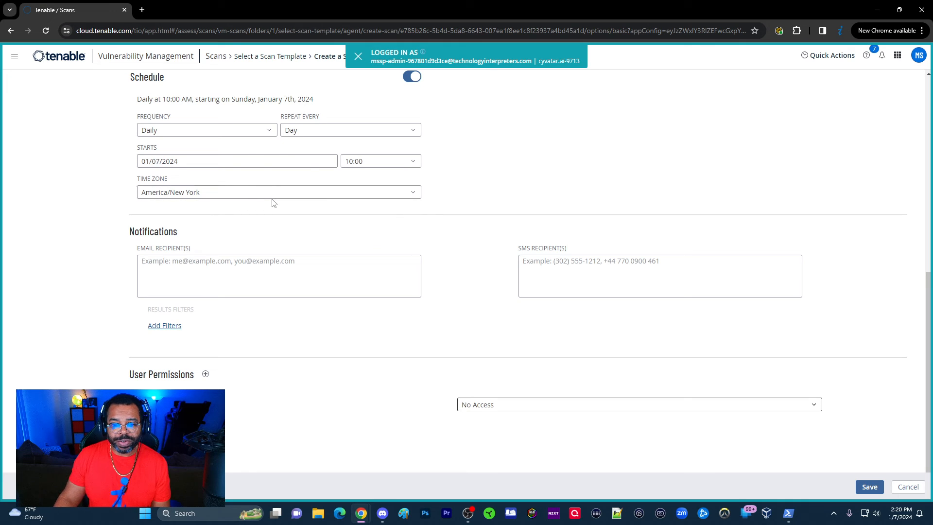
pyautogui.moveTo(249, 206)
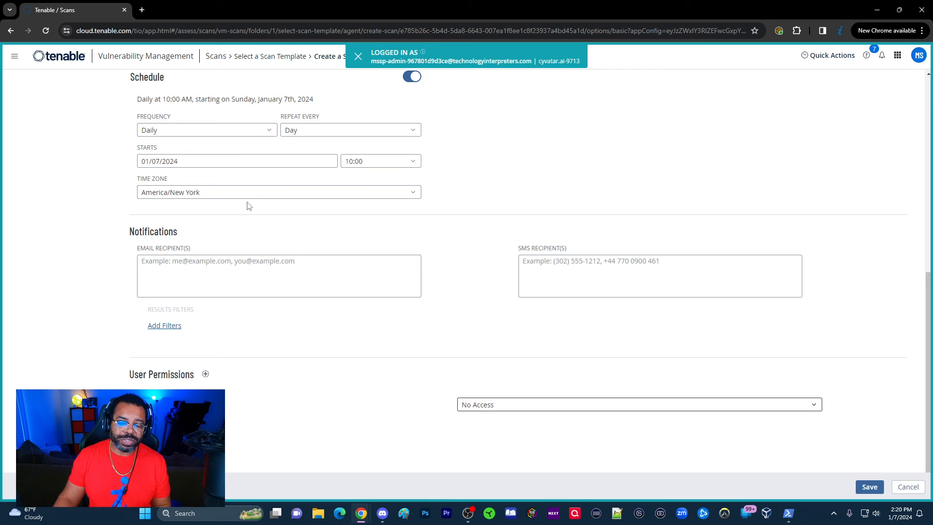
pyautogui.moveTo(279, 183)
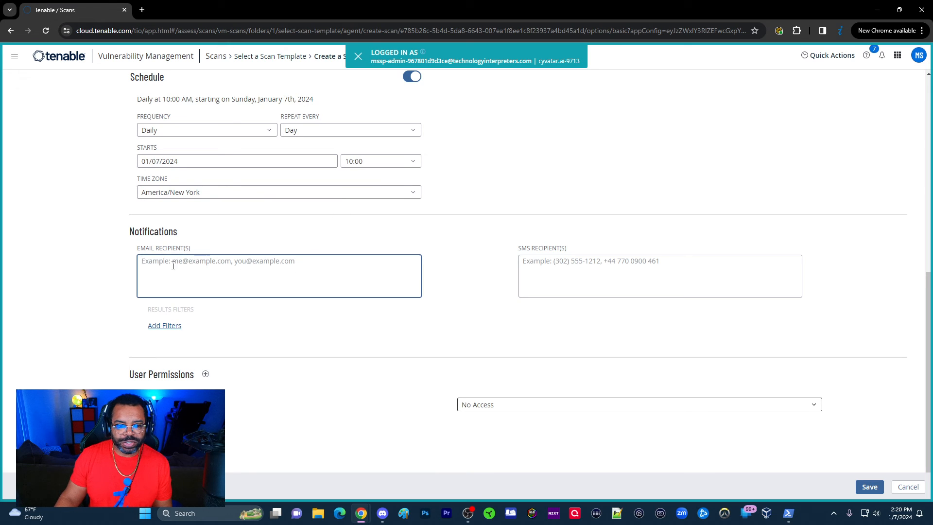
pyautogui.moveTo(326, 275)
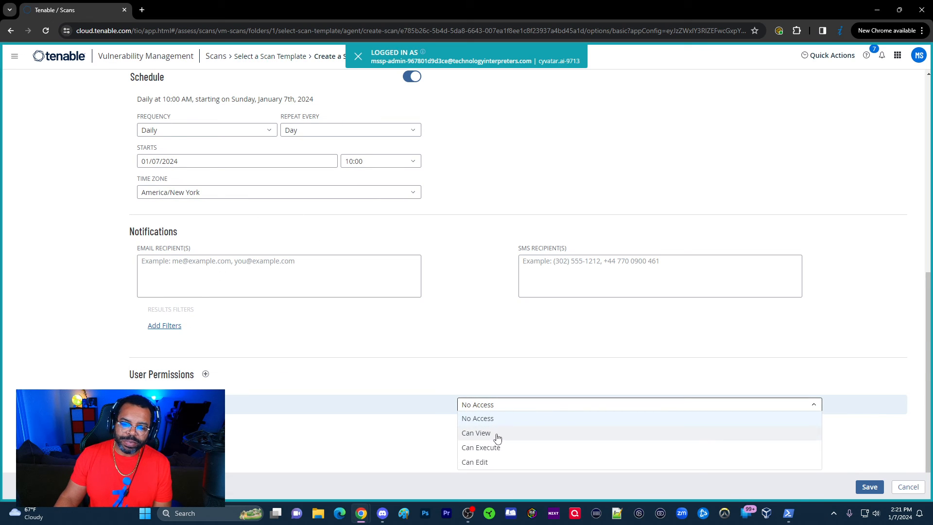
pyautogui.moveTo(487, 468)
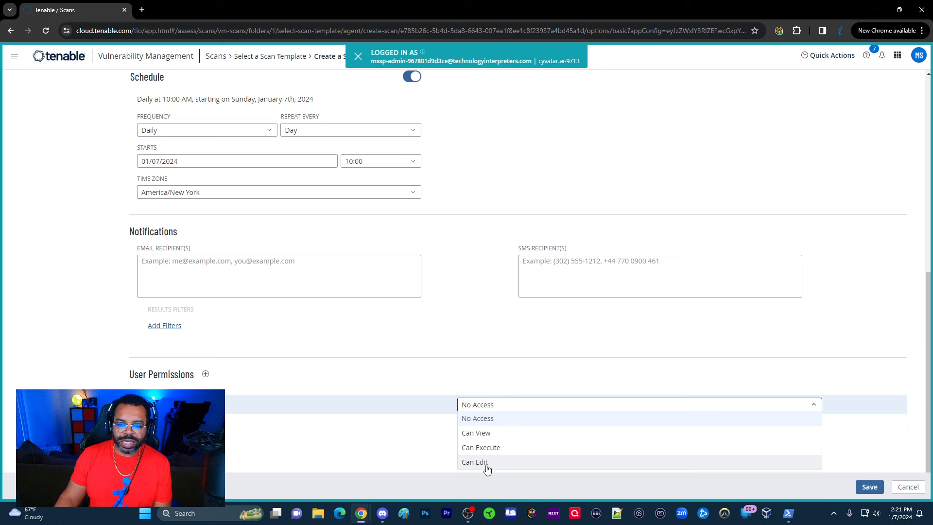
# - Set User Permissions to Can Edit and close the permissions list
pyautogui.click(484, 463)
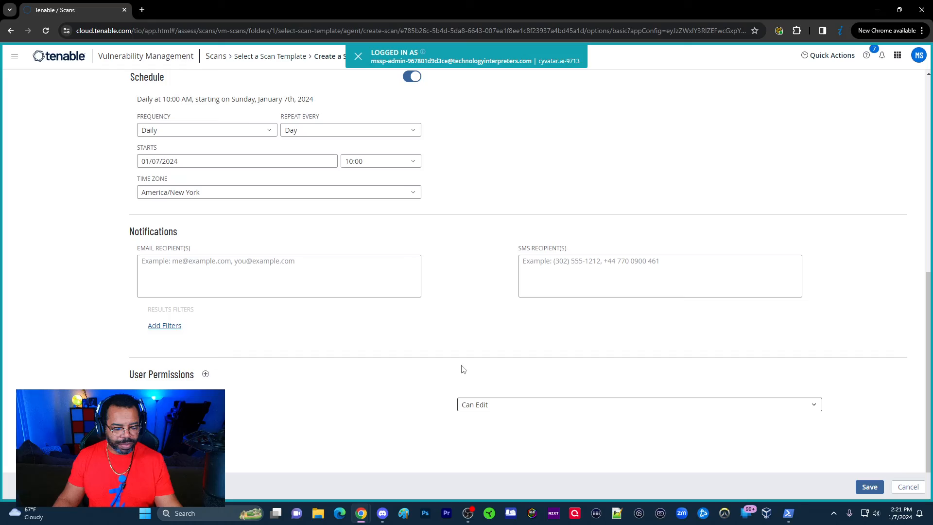
pyautogui.moveTo(835, 289)
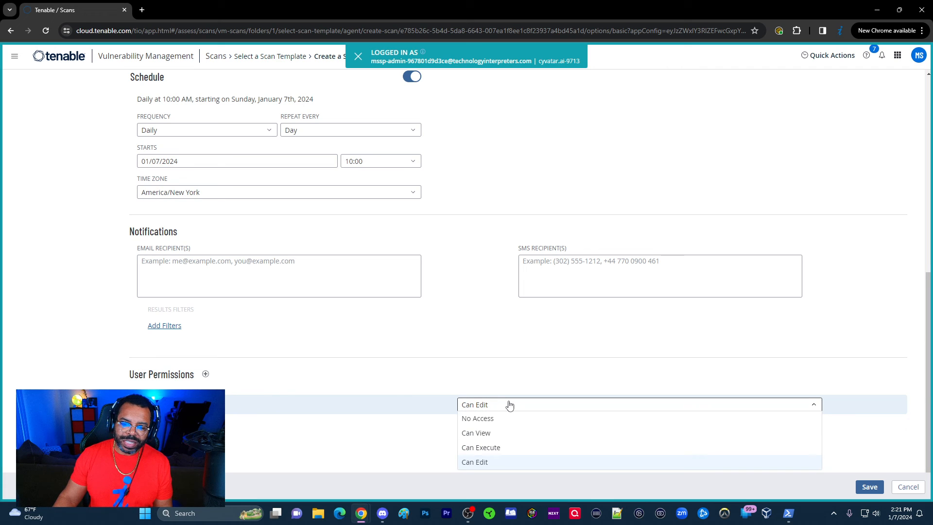
pyautogui.moveTo(486, 447)
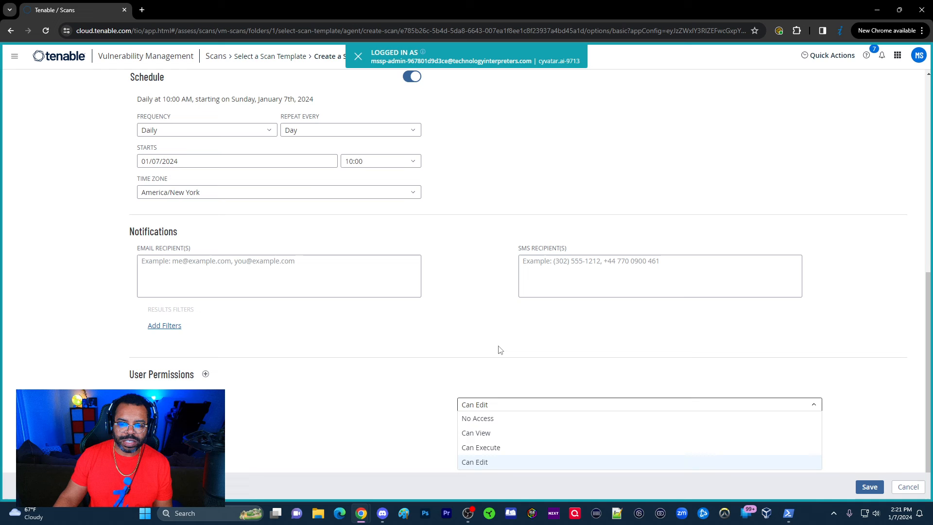
pyautogui.click(475, 461)
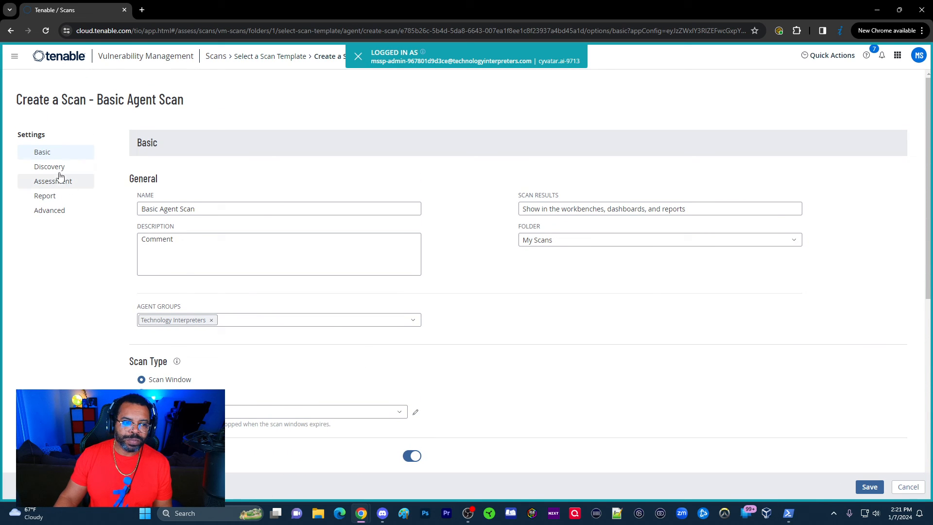
# - Review the Discovery settings, leaving both WMI and SSH netstat enumerators enabled
pyautogui.click(48, 166)
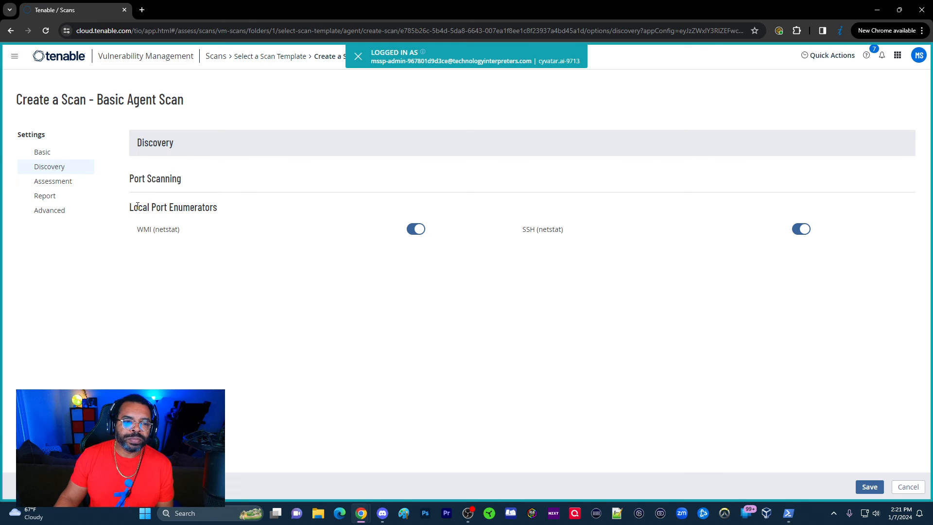
pyautogui.moveTo(138, 207); pyautogui.dragTo(217, 208)
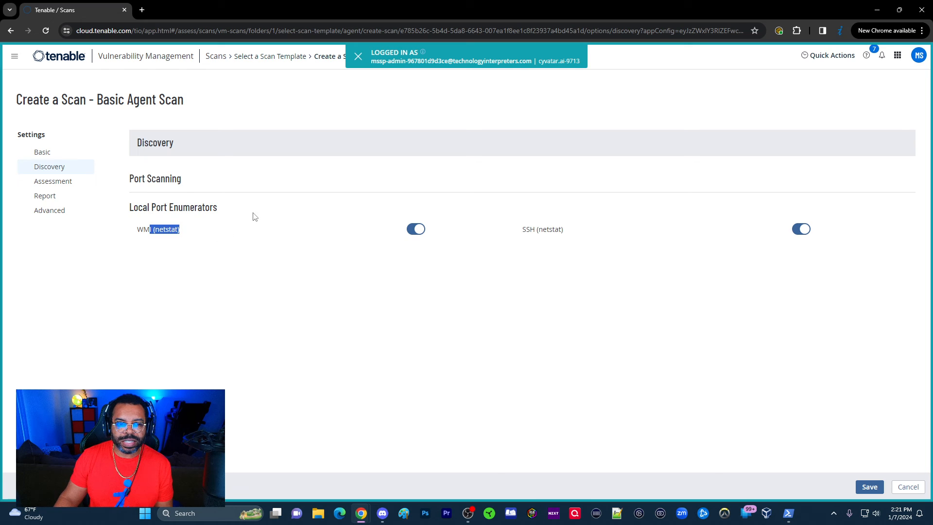
pyautogui.moveTo(320, 218)
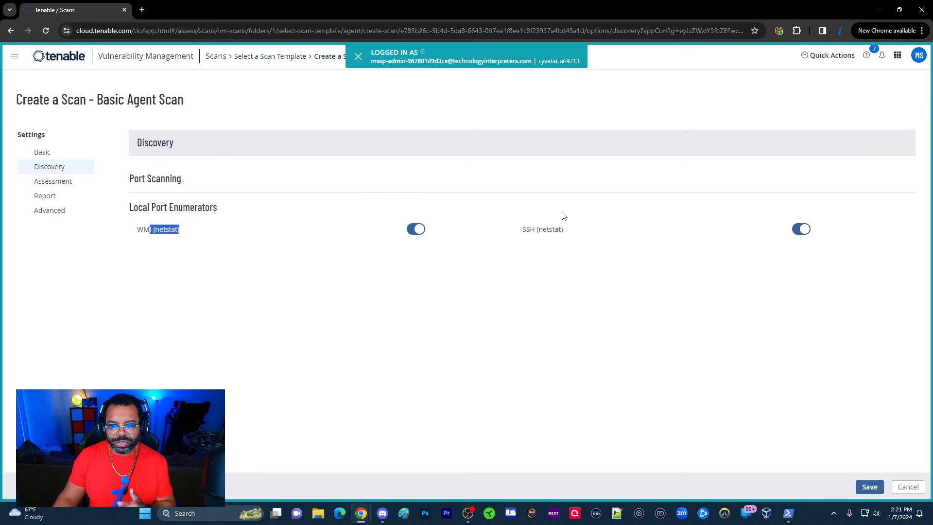
pyautogui.moveTo(255, 201)
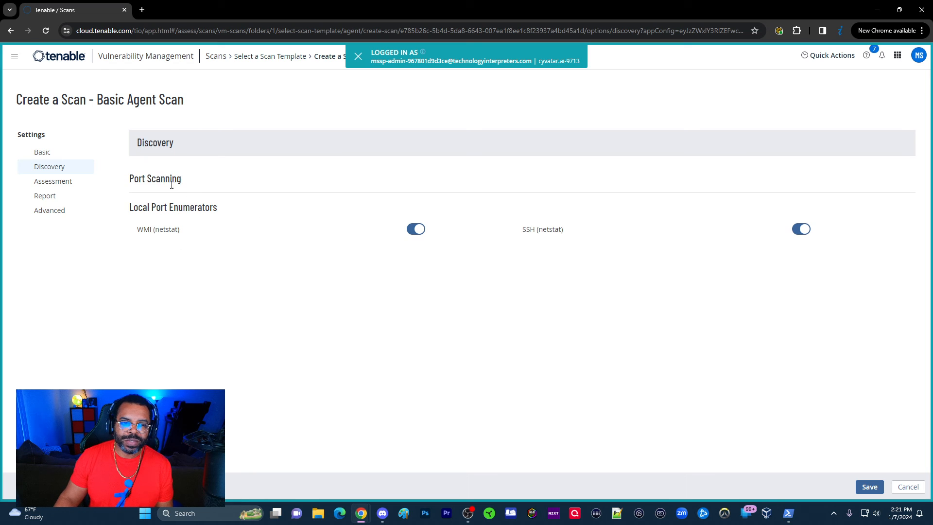
pyautogui.moveTo(133, 236)
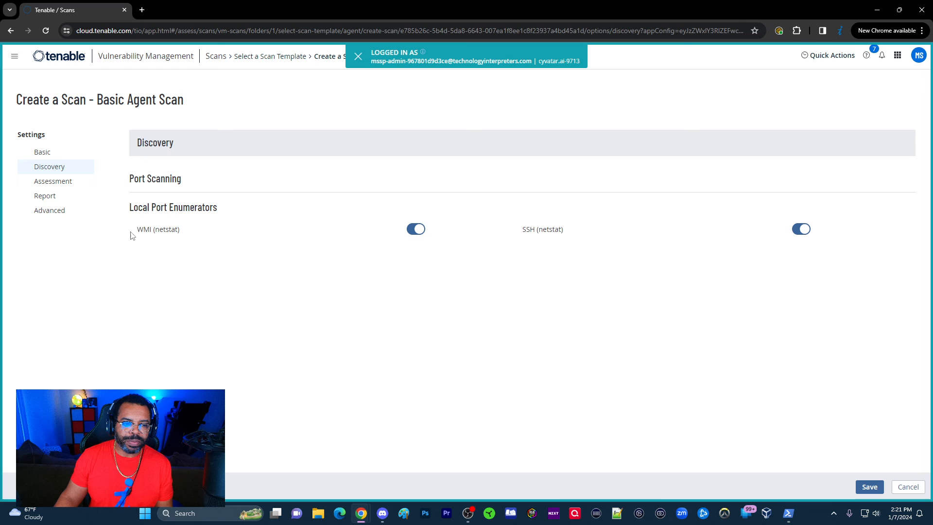
pyautogui.doubleClick(158, 229)
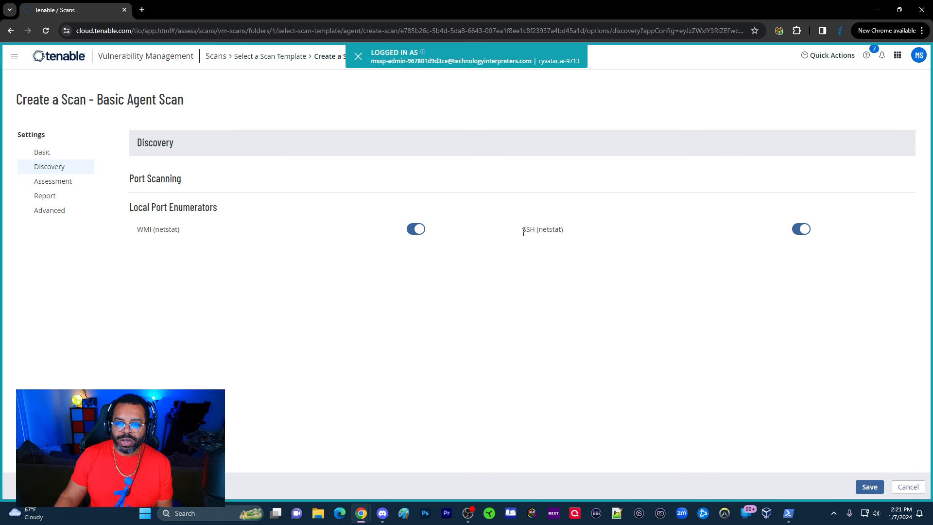
pyautogui.moveTo(524, 231)
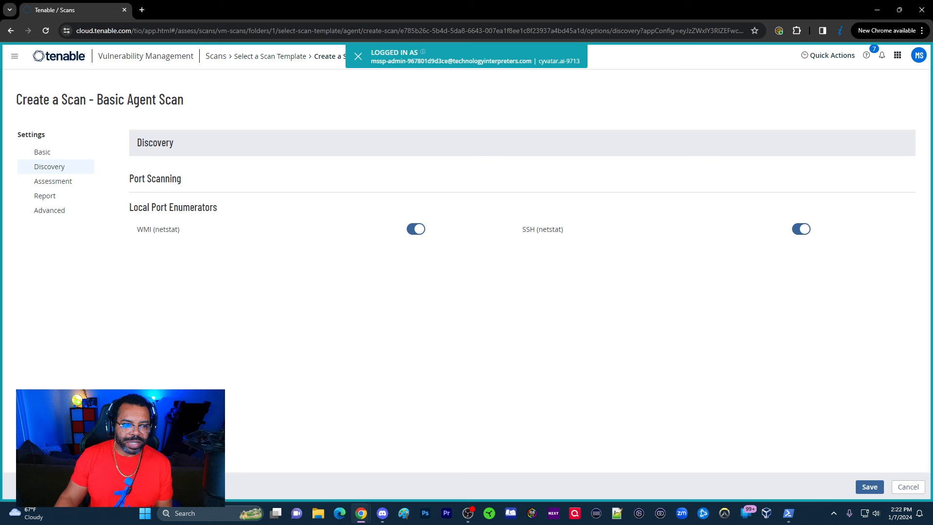
pyautogui.click(52, 181)
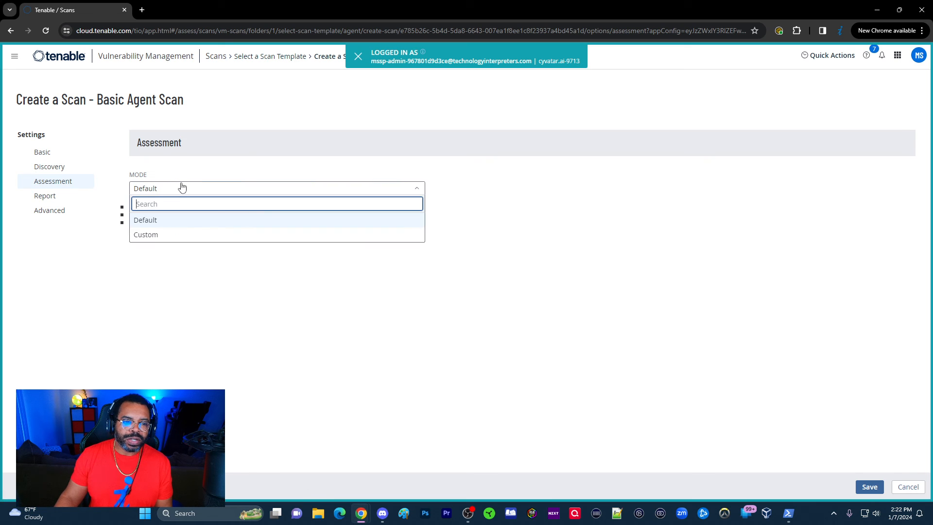
# - Set Assessment Mode to Custom, leaving thorough tests and accuracy override off
pyautogui.click(145, 220)
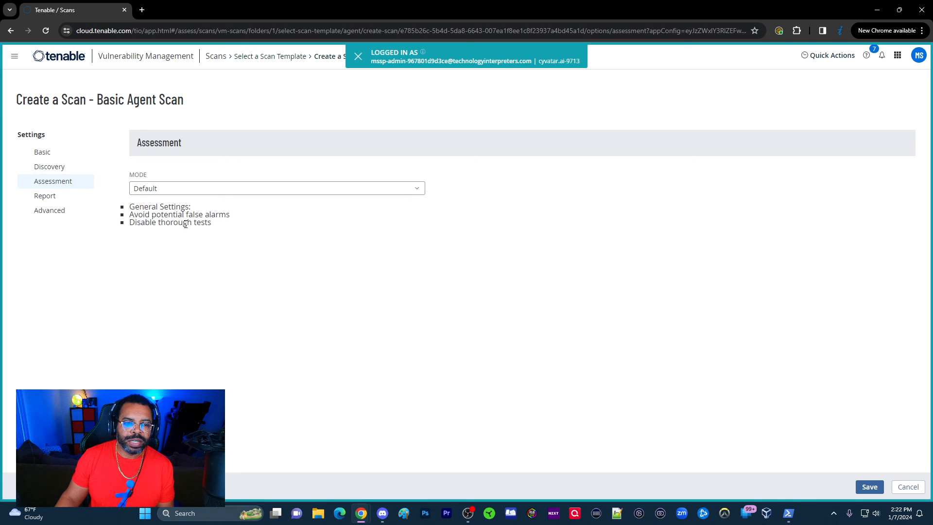
pyautogui.click(277, 189)
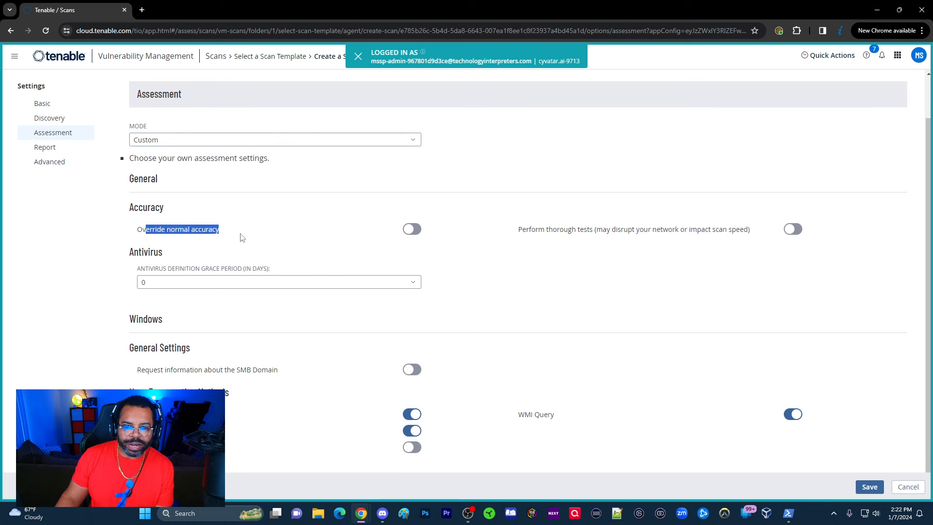
pyautogui.scroll(-3)
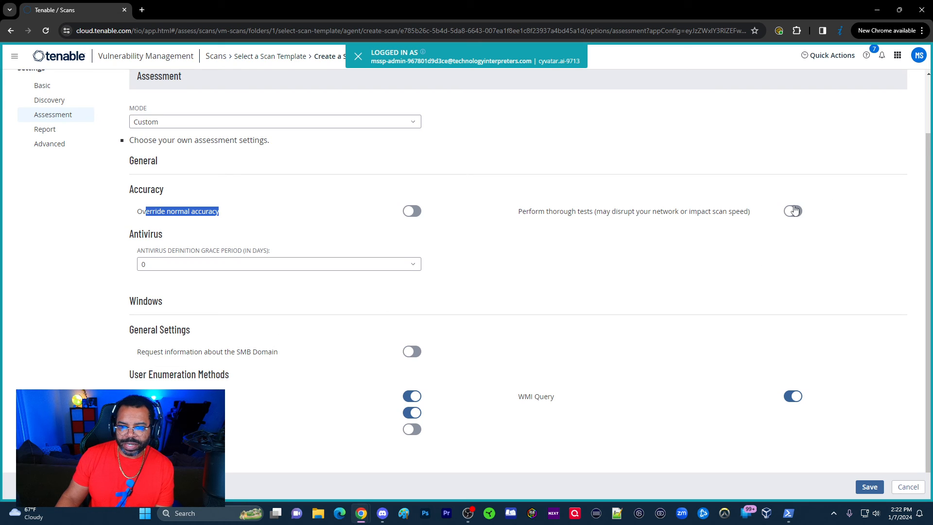
pyautogui.moveTo(725, 222)
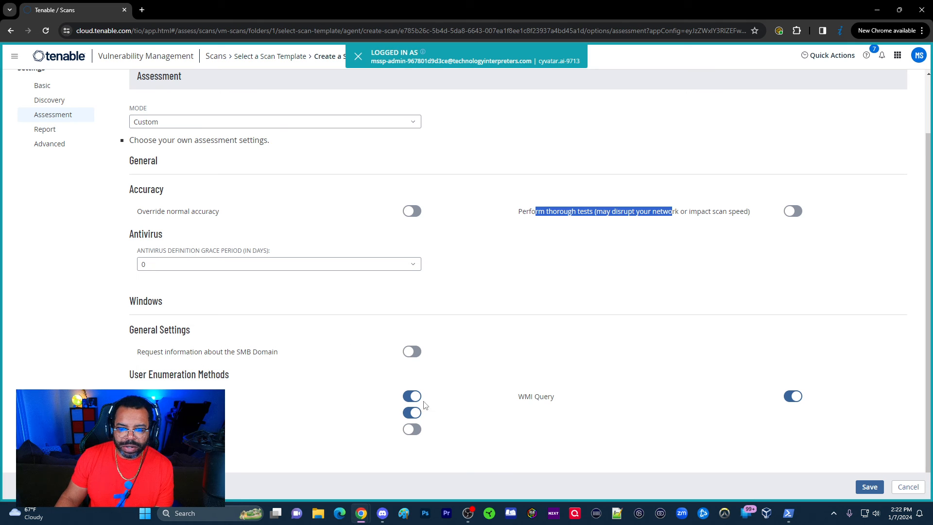
pyautogui.moveTo(45, 135)
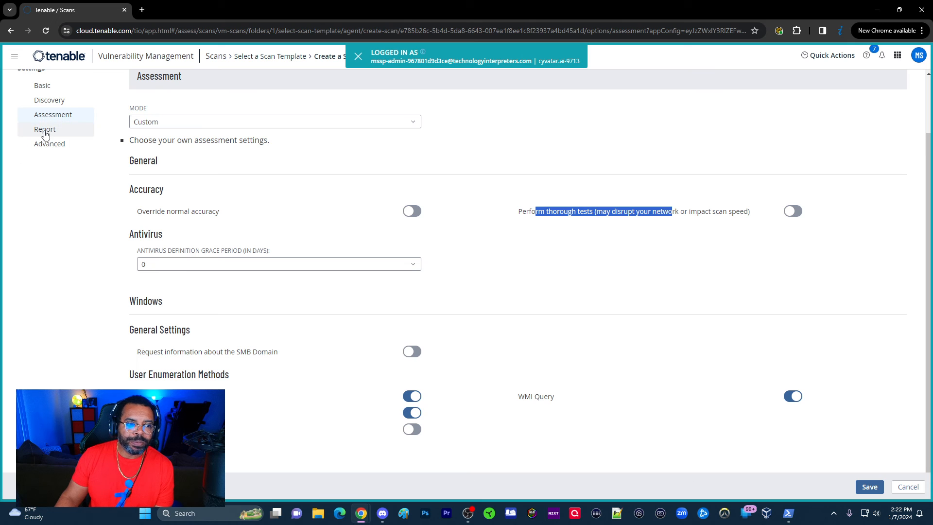
pyautogui.click(45, 129)
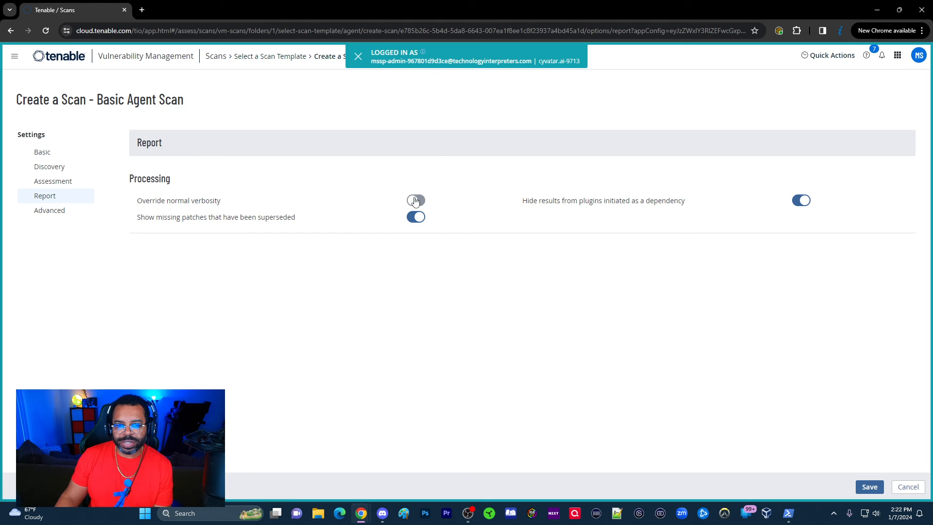
# - Turn off Override normal verbosity in the Report processing settings
pyautogui.click(416, 200)
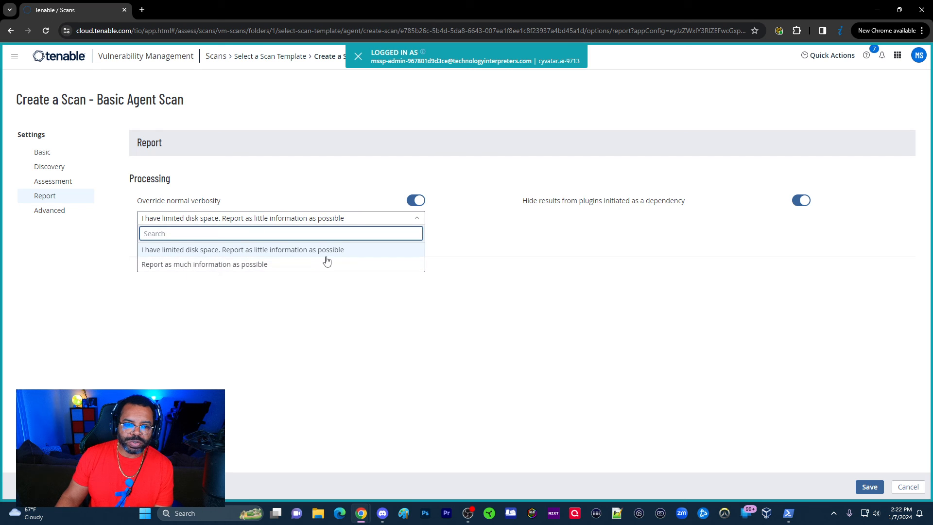
pyautogui.moveTo(325, 166)
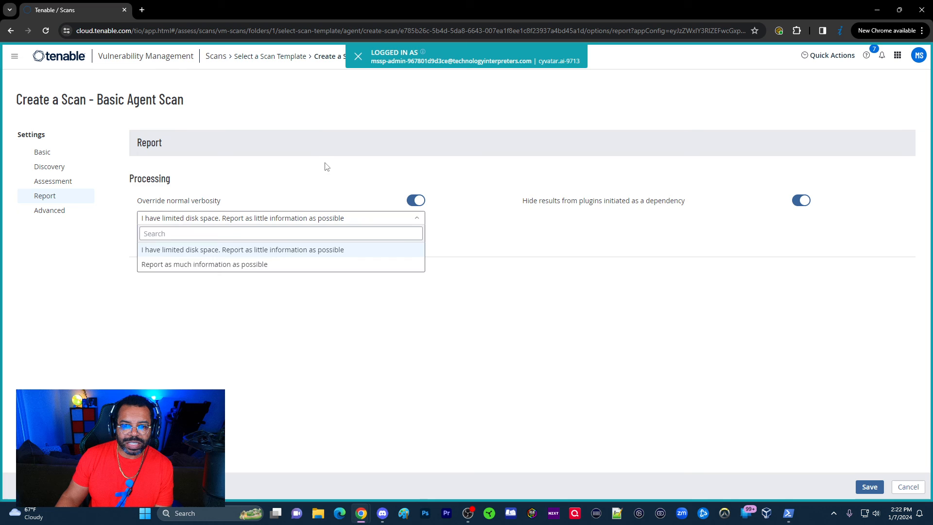
pyautogui.click(415, 200)
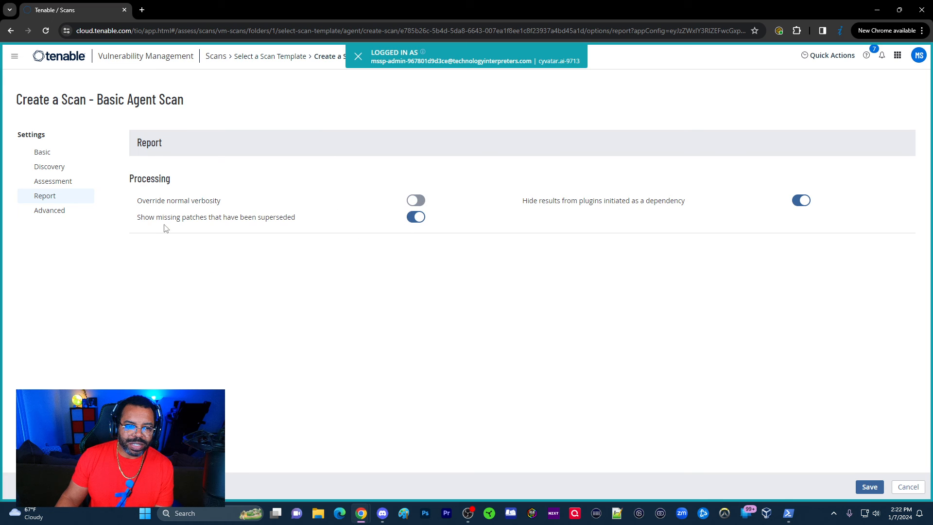
pyautogui.moveTo(295, 230)
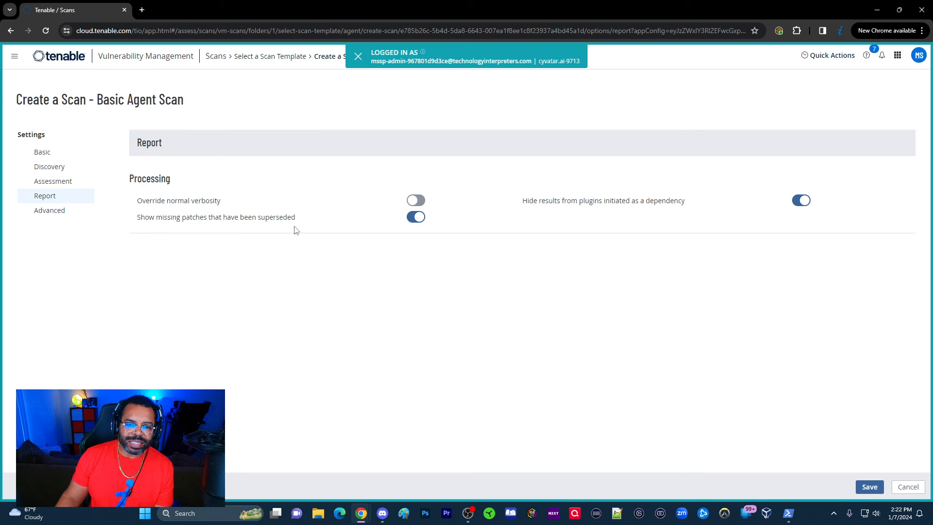
pyautogui.moveTo(422, 220)
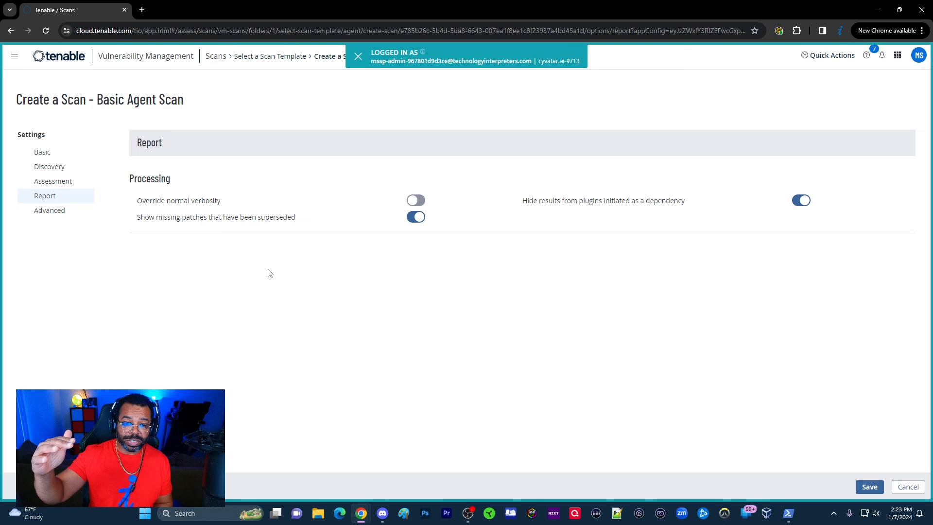
pyautogui.moveTo(441, 105)
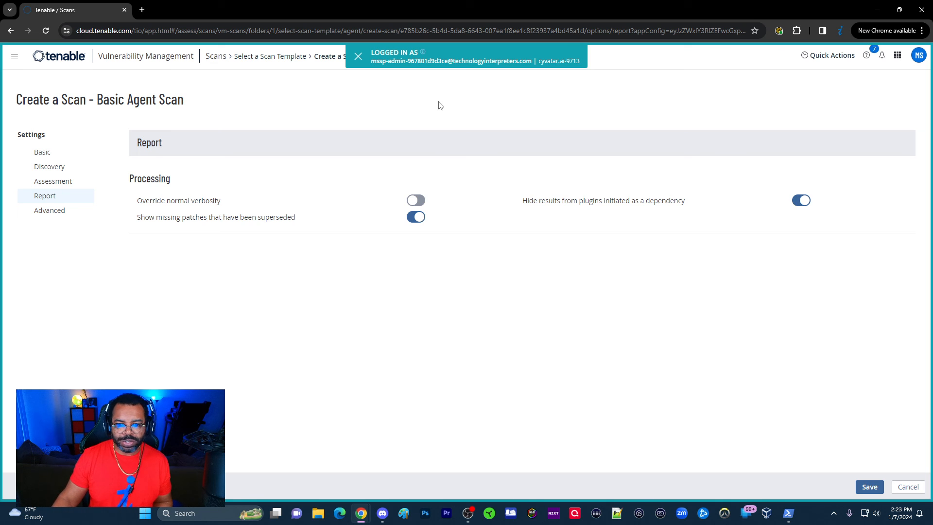
pyautogui.moveTo(482, 266)
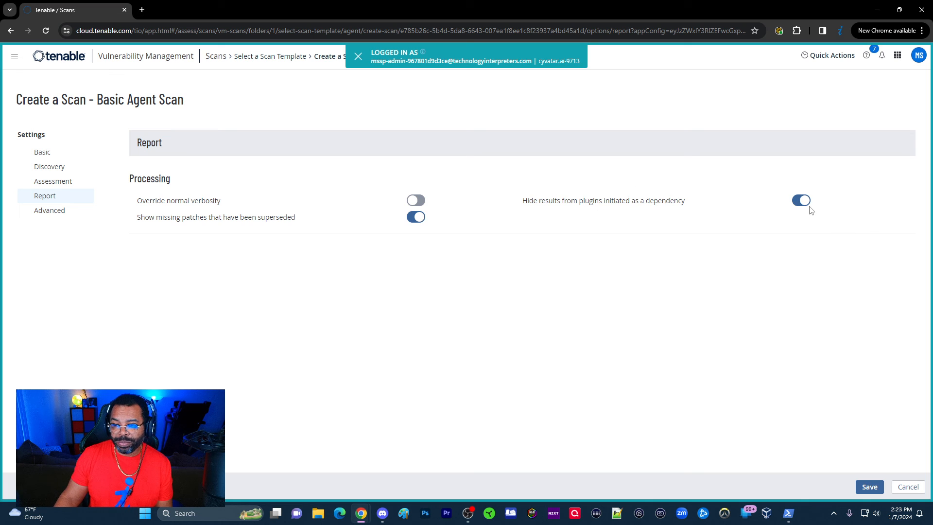
pyautogui.click(49, 210)
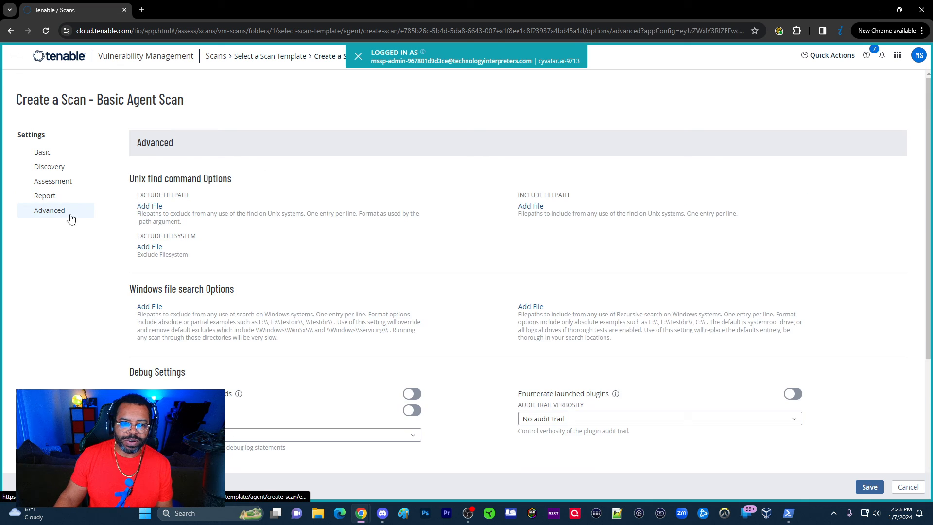
pyautogui.moveTo(344, 225)
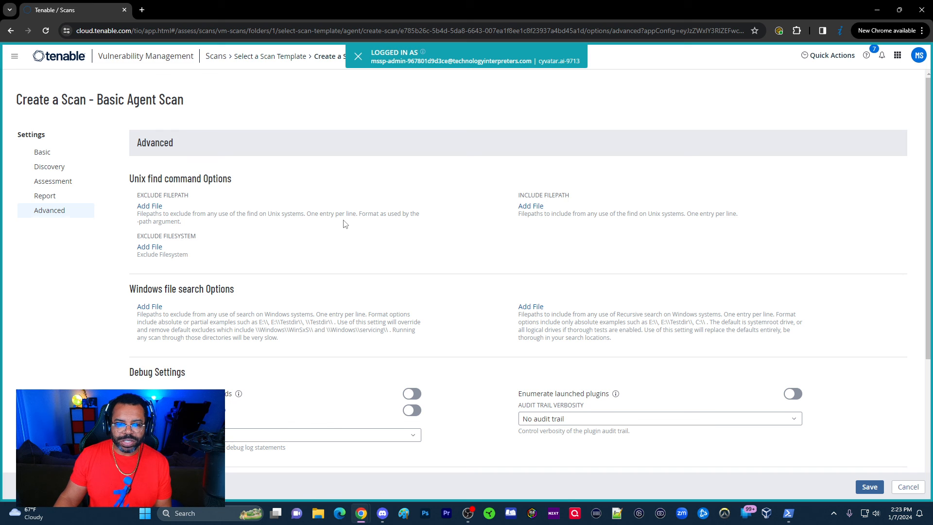
pyautogui.scroll(-3)
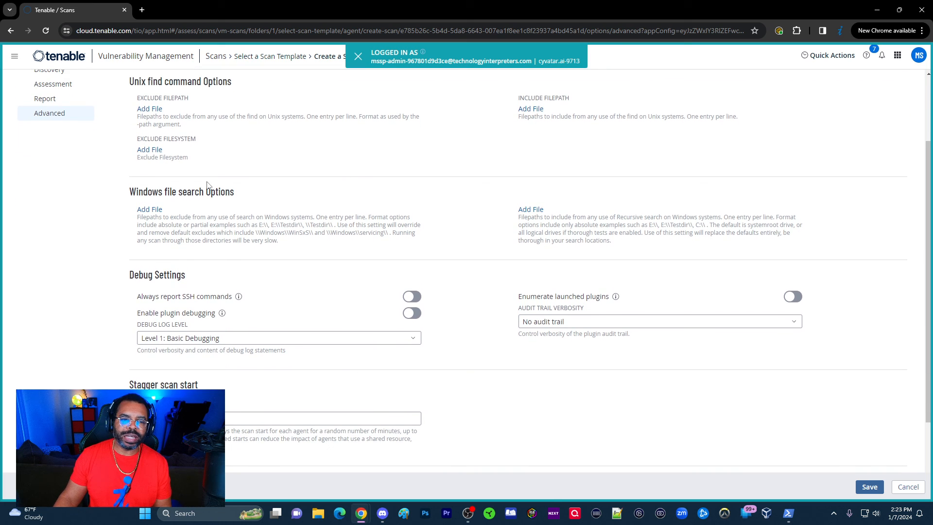
pyautogui.scroll(-3)
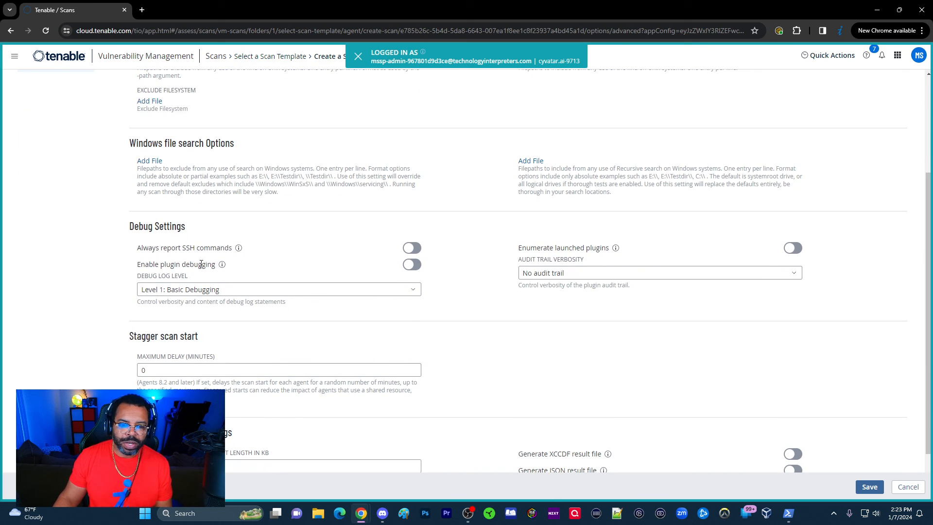
pyautogui.moveTo(148, 283)
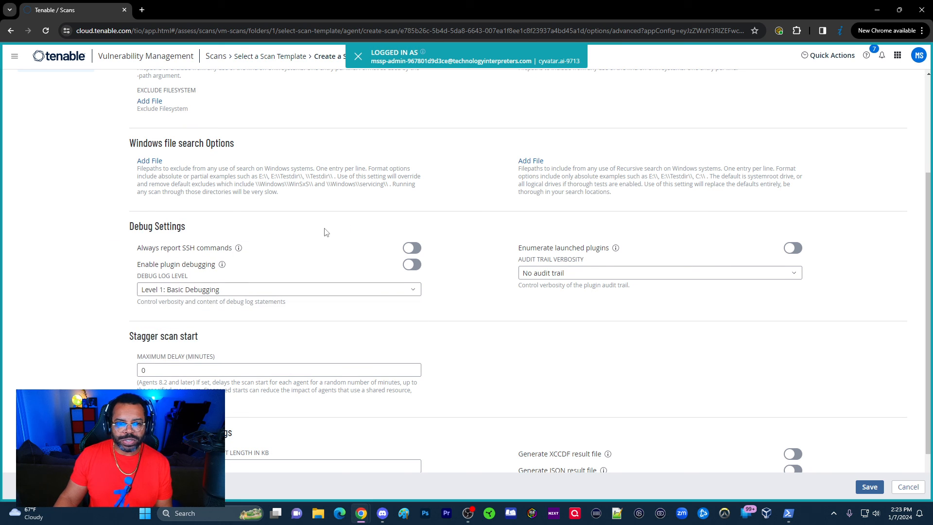
pyautogui.scroll(3)
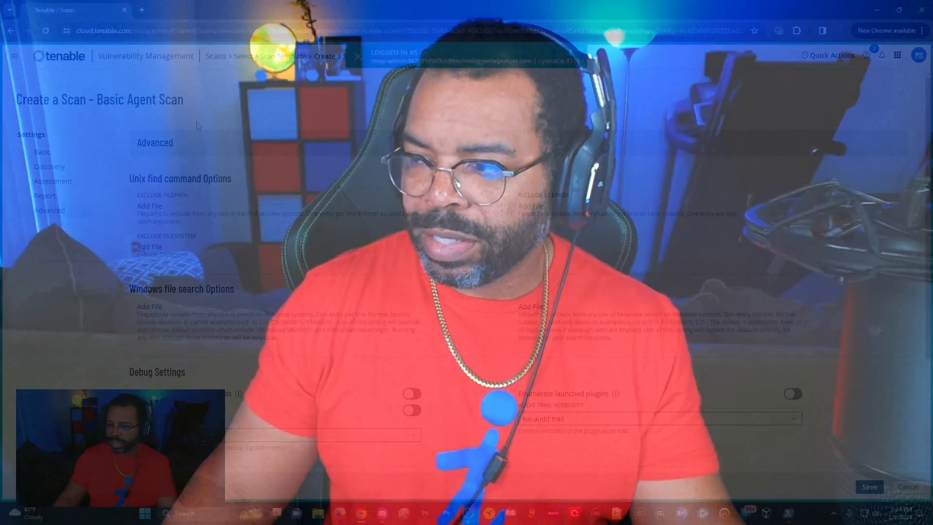
# - Set Debug Log Level to Level 3: Full Debugging, audit trail to All, and enable plugin debugging
pyautogui.scroll(-3)
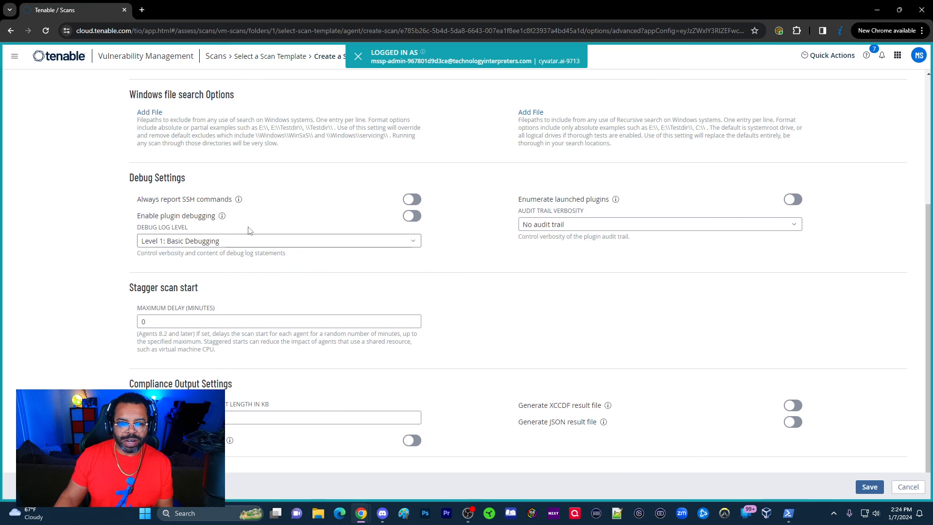
pyautogui.click(279, 241)
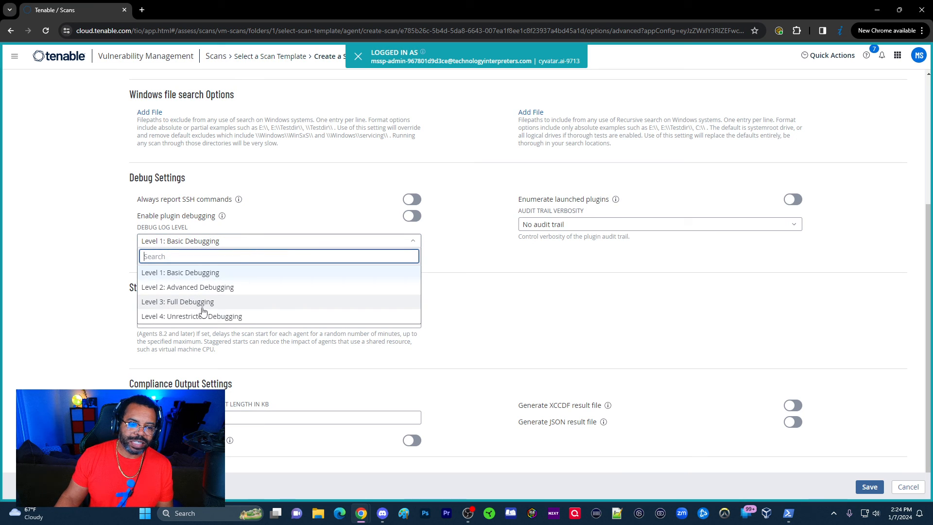
pyautogui.click(178, 302)
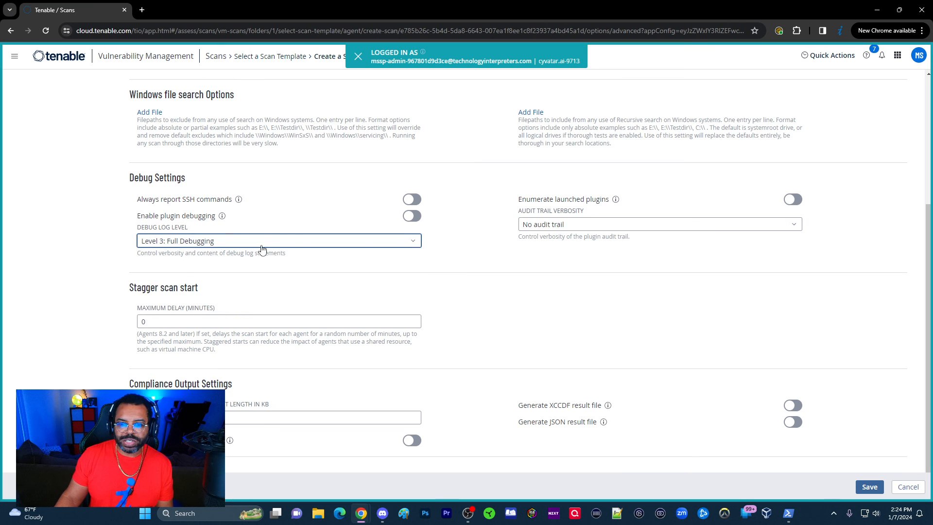
pyautogui.click(660, 224)
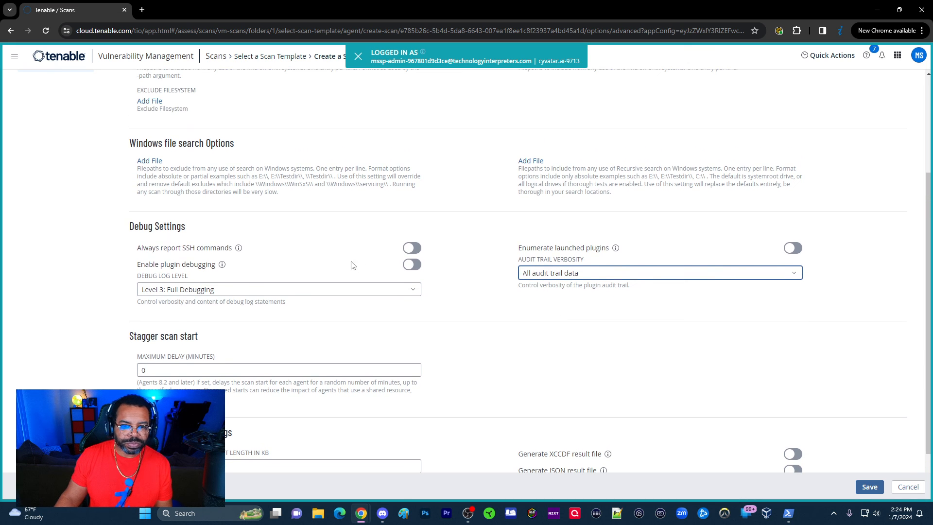
pyautogui.click(412, 264)
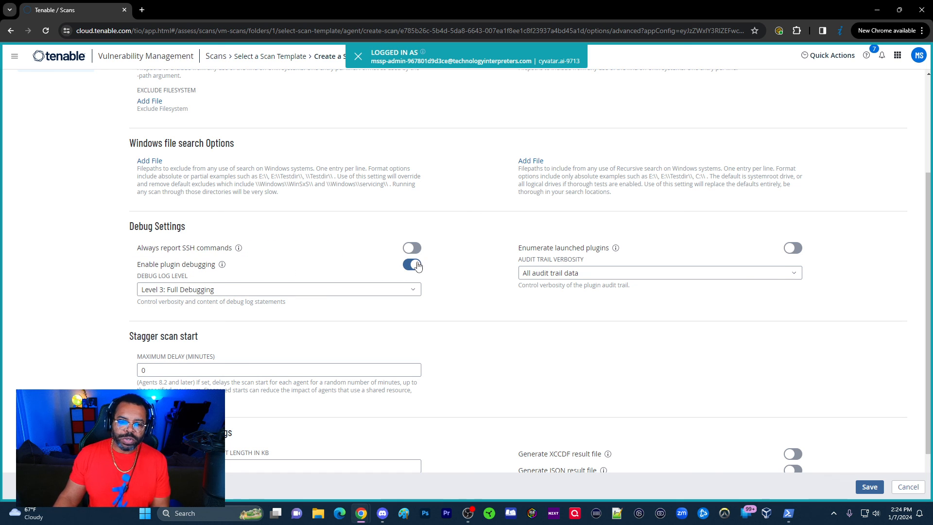
pyautogui.scroll(-3)
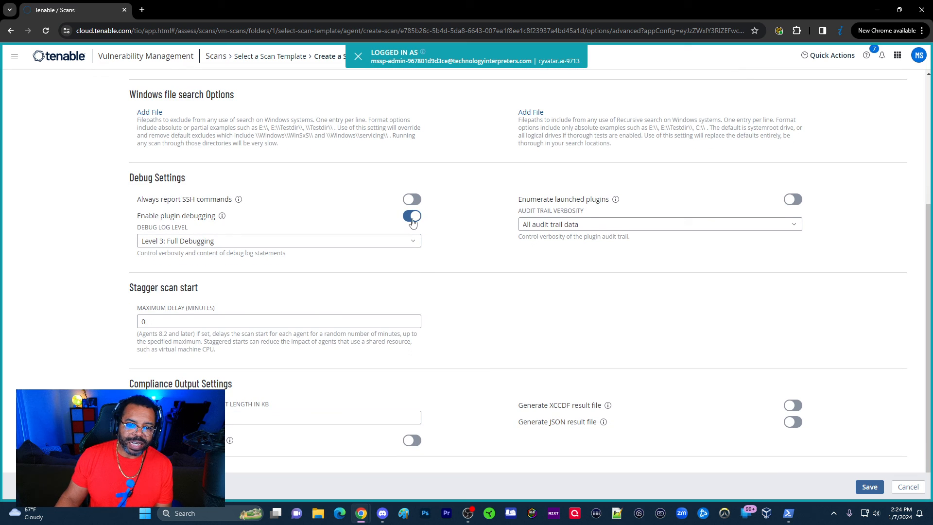
# - Turn plugin debugging off and set Audit Trail Verbosity to No audit trail
pyautogui.click(412, 216)
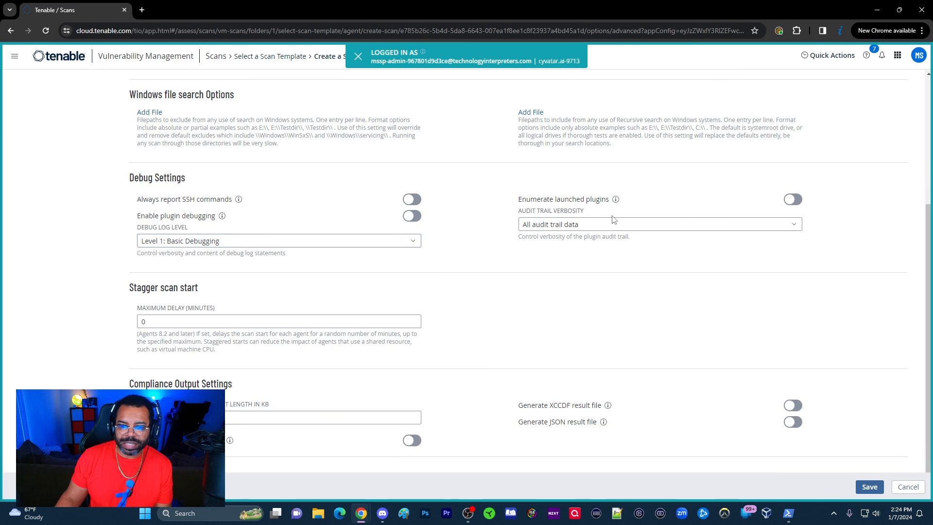
pyautogui.click(660, 224)
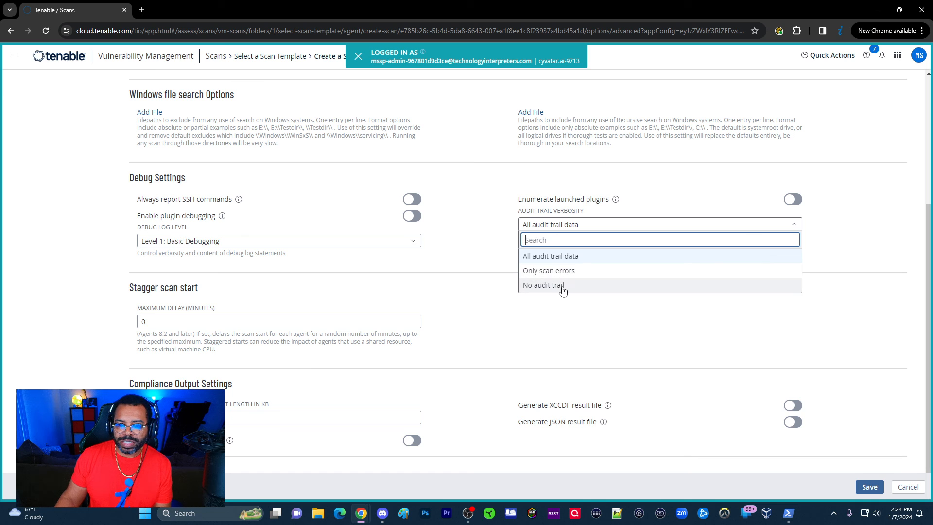
pyautogui.click(544, 286)
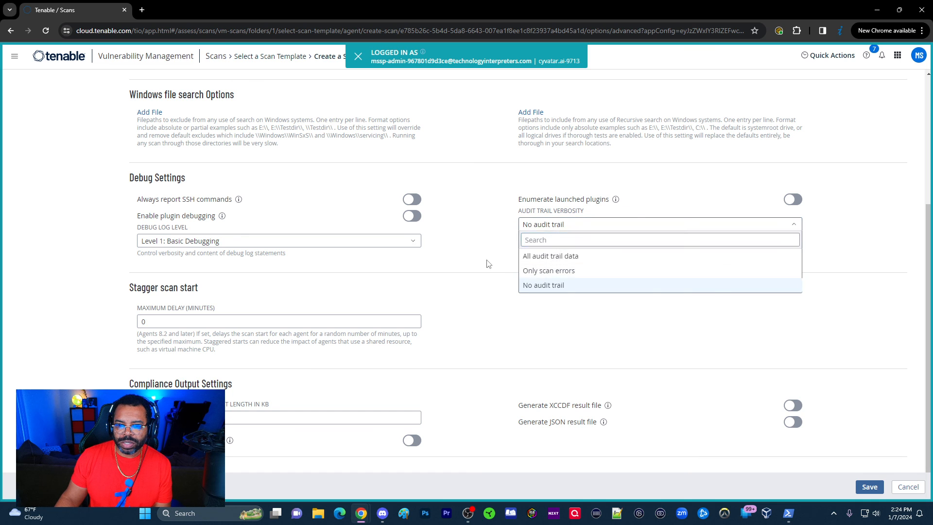
pyautogui.click(543, 285)
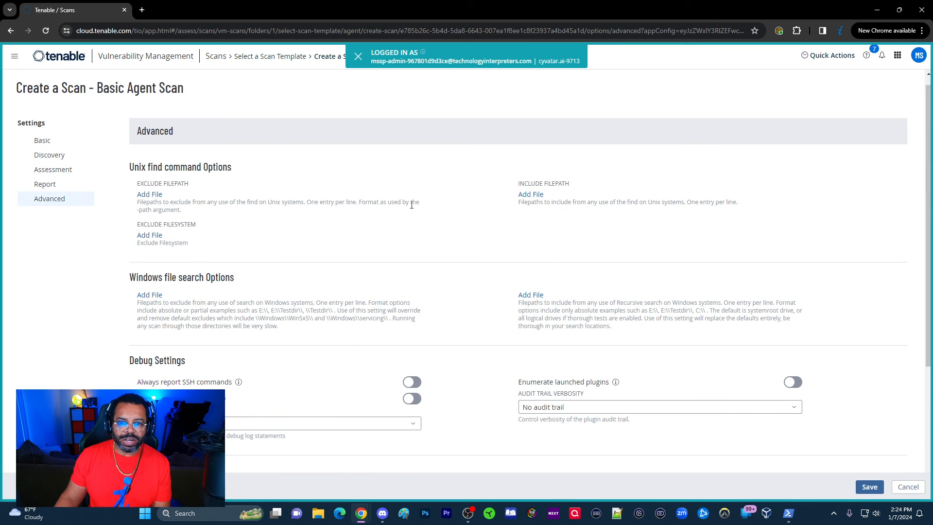
pyautogui.scroll(-3)
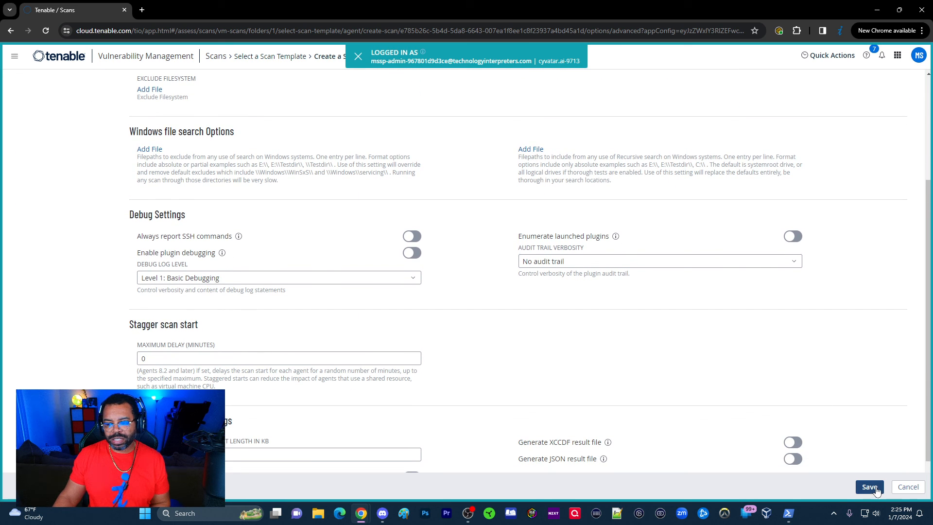
# - Save the Basic Agent Scan so it appears in My Scans, scheduled daily at 10:00 AM
pyautogui.click(869, 487)
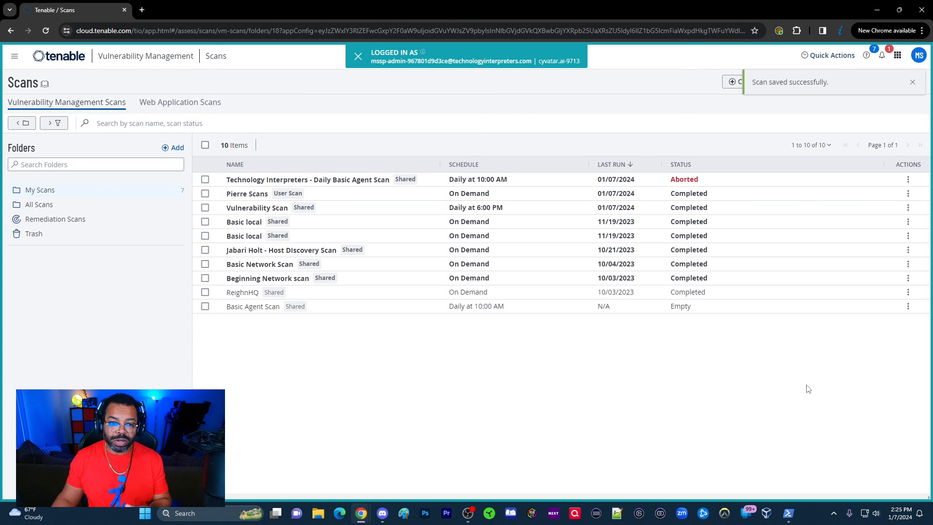
pyautogui.moveTo(482, 183)
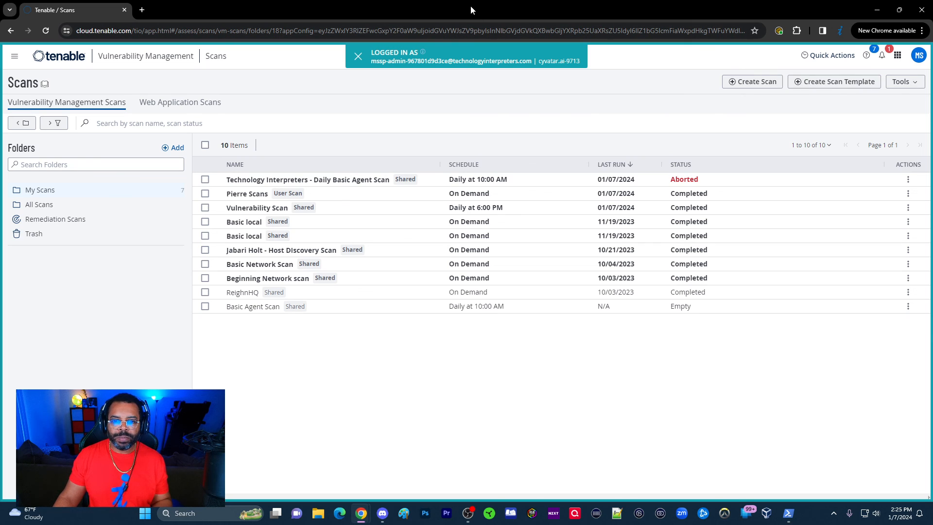
pyautogui.moveTo(621, 42)
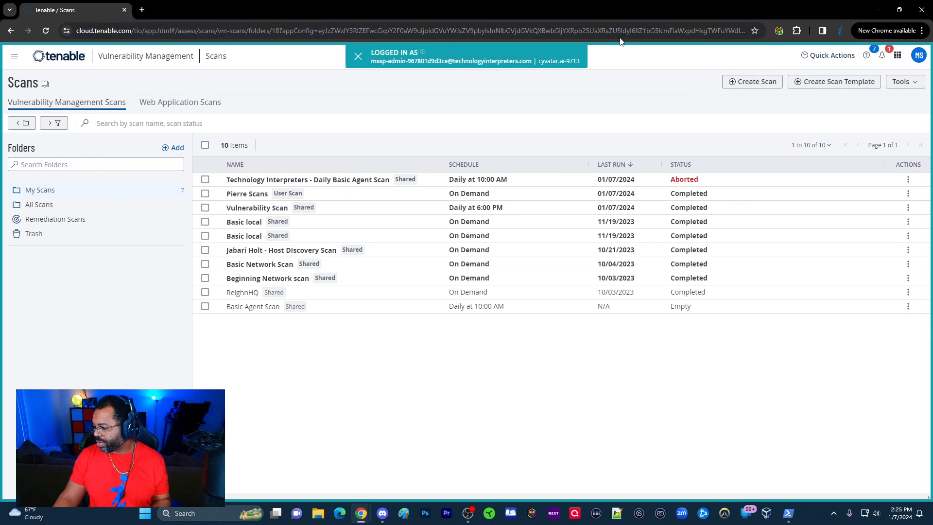